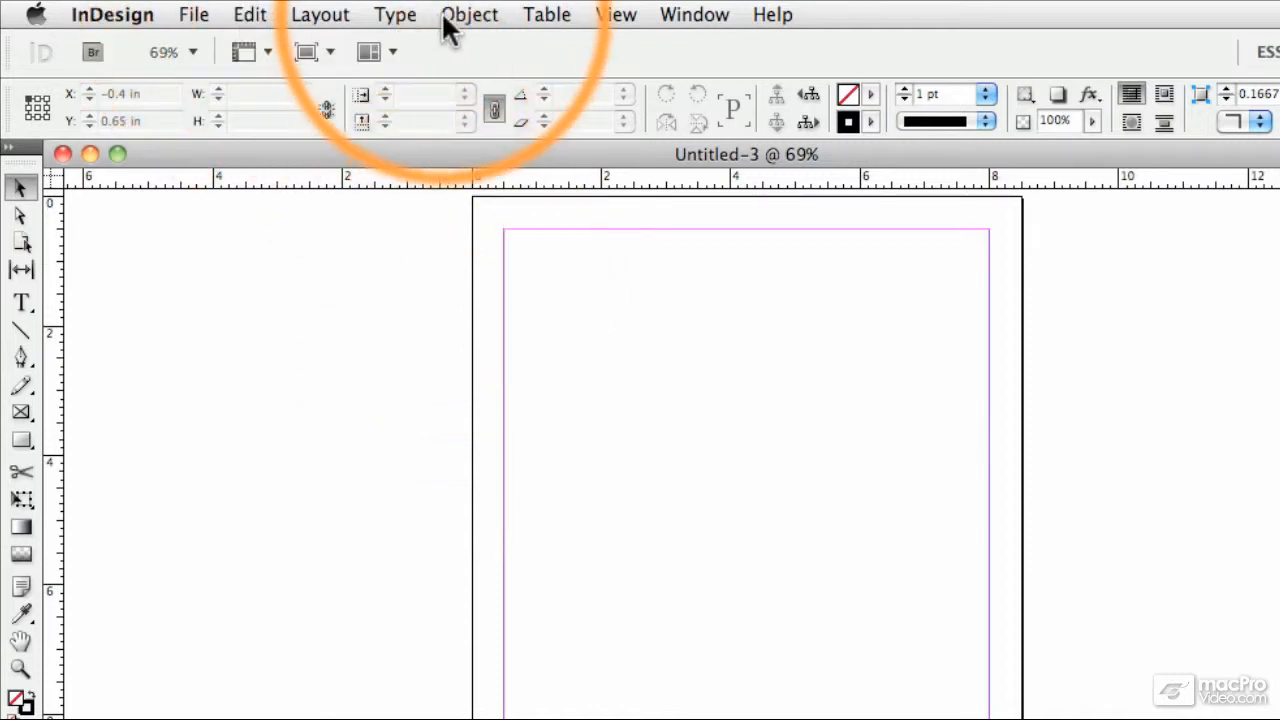
mouse_move(664, 64)
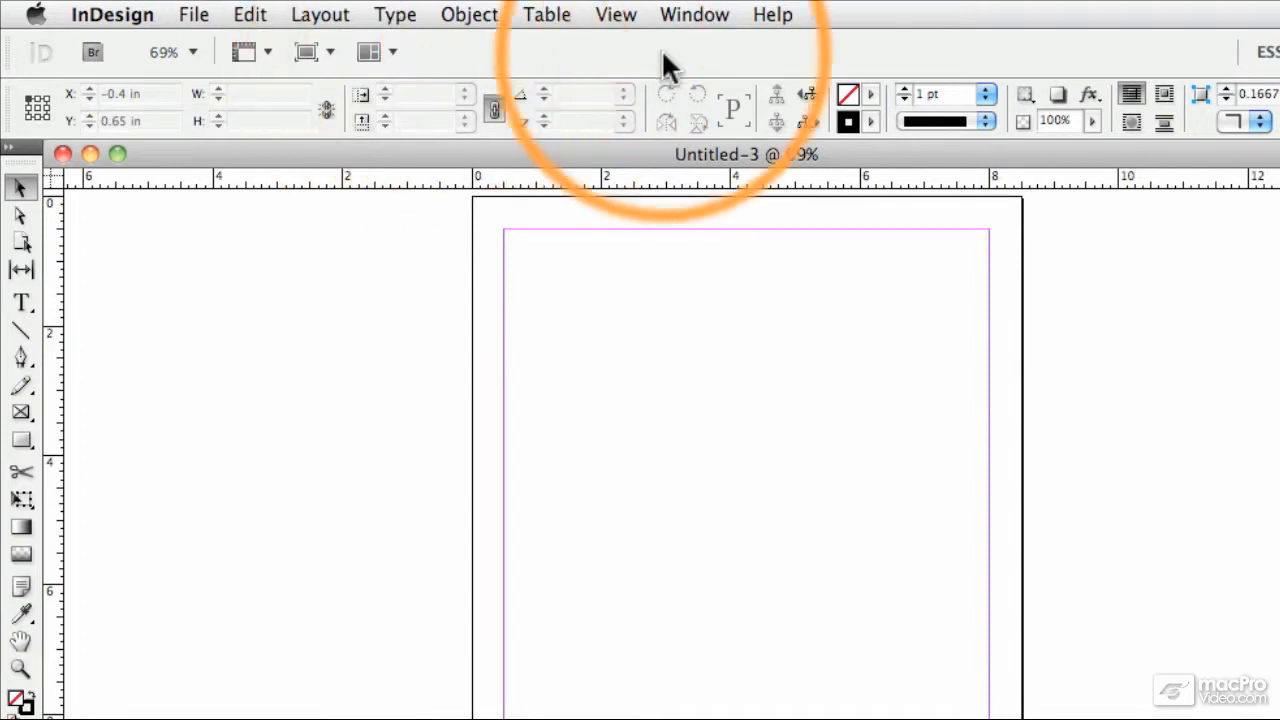
mouse_move(700, 64)
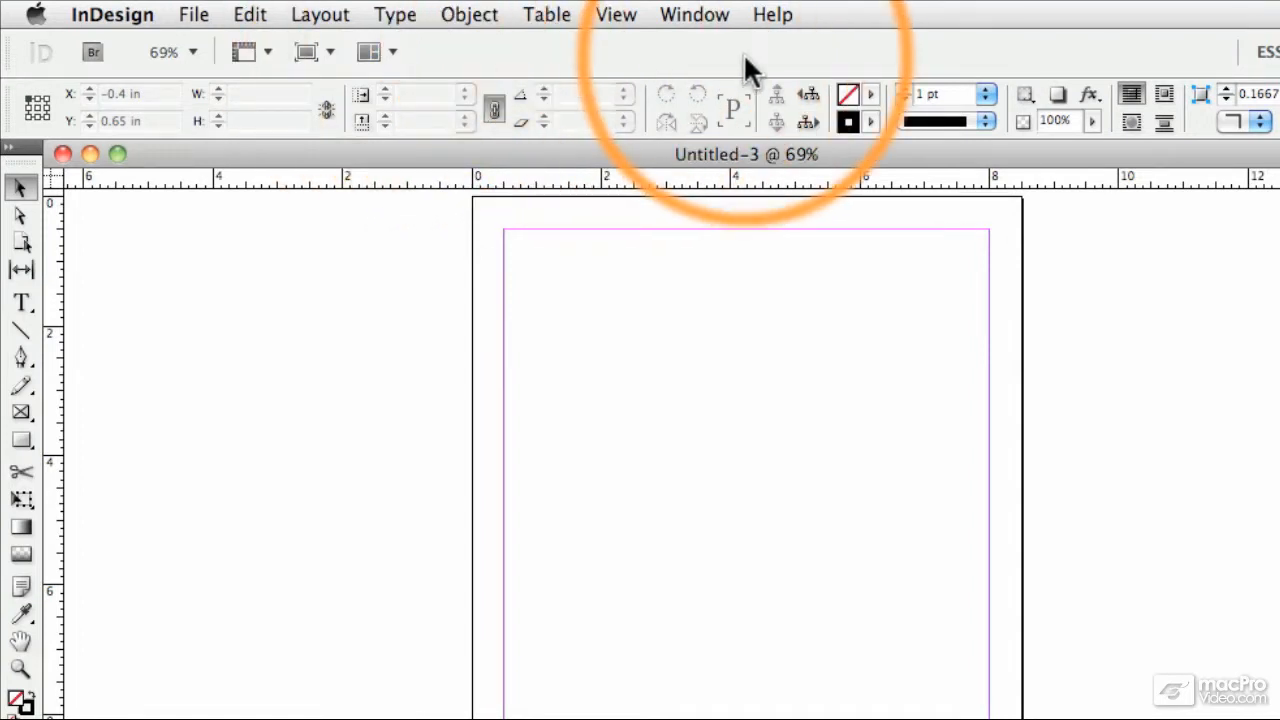
mouse_move(704, 76)
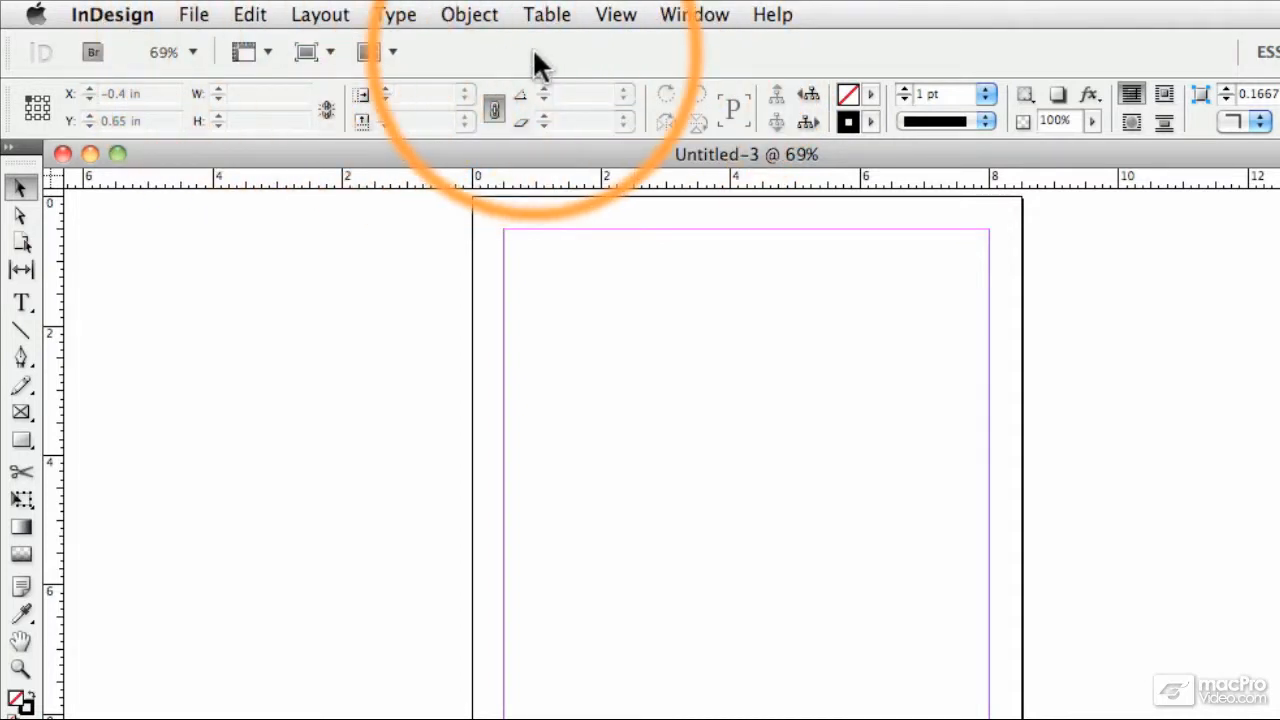
mouse_move(200, 70)
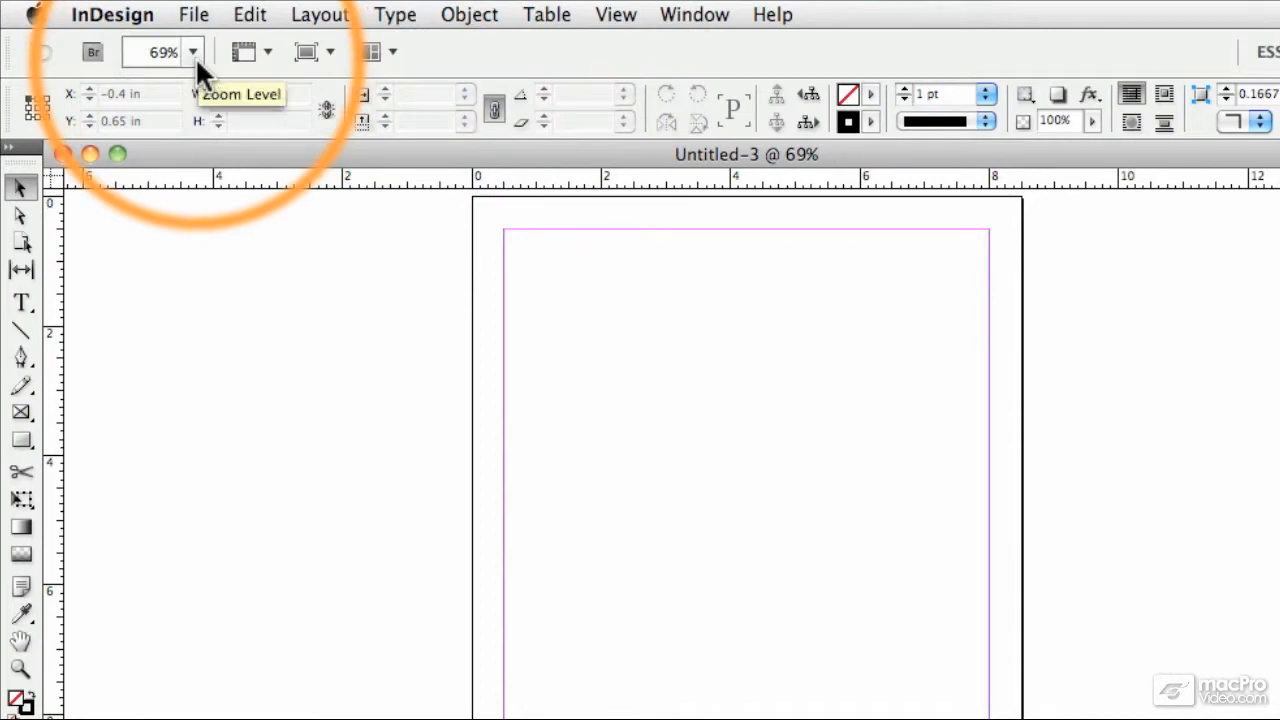
click(192, 52)
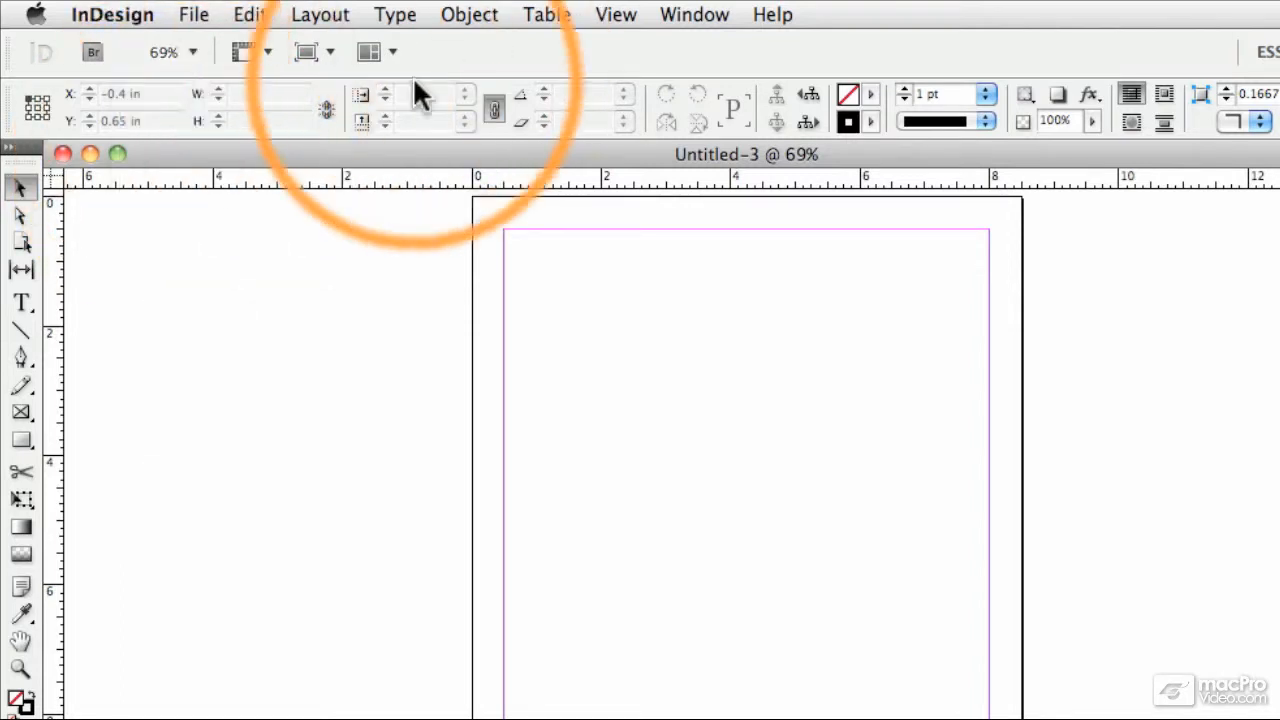
click(244, 52)
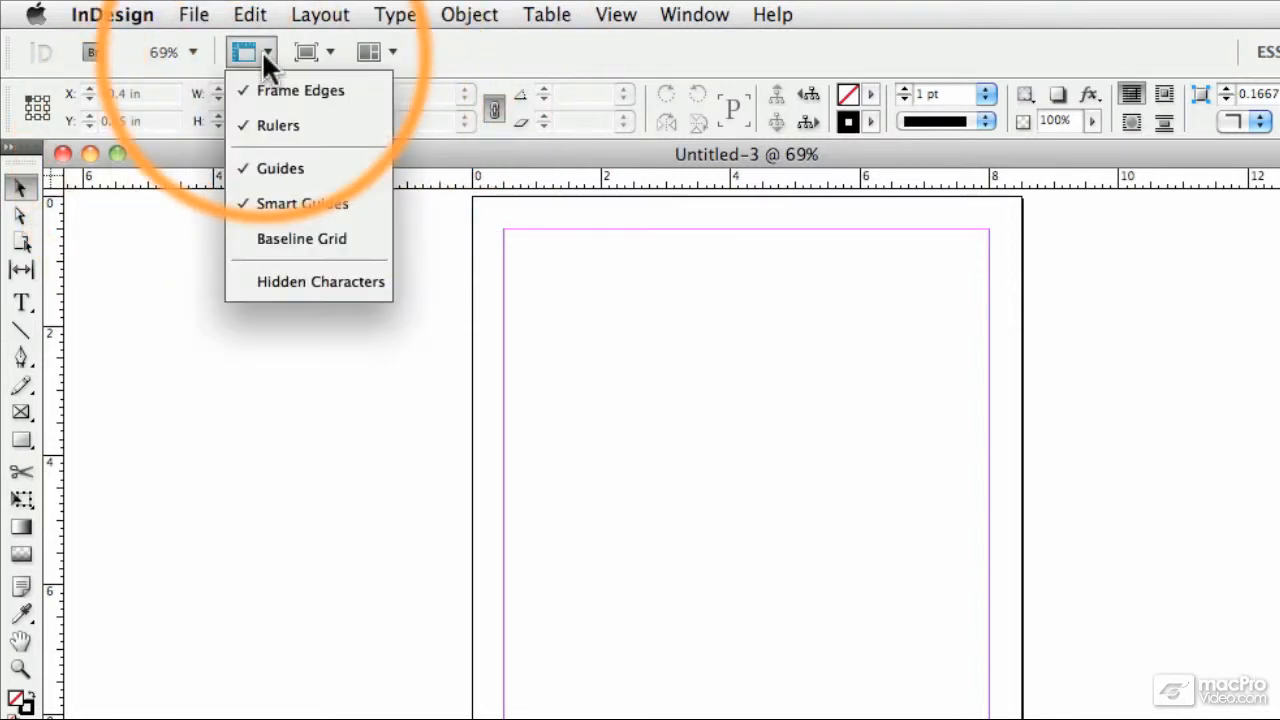
mouse_move(280, 124)
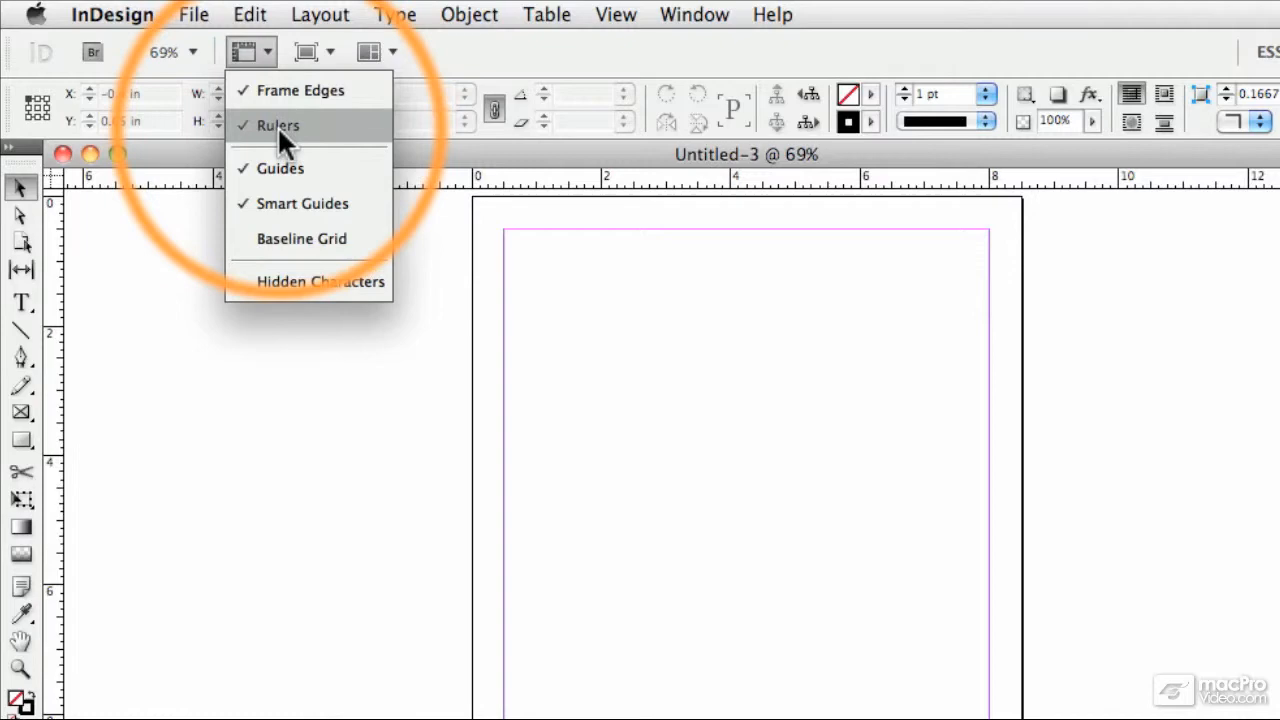
mouse_move(344, 140)
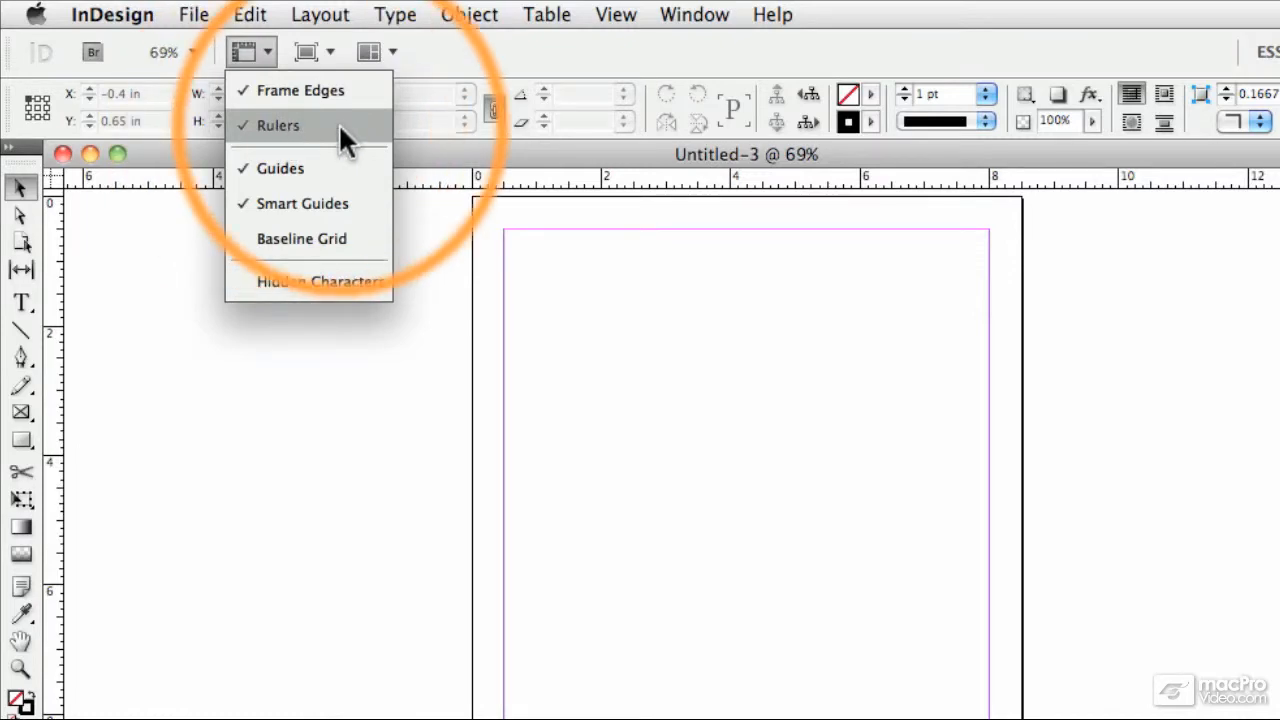
mouse_move(358, 150)
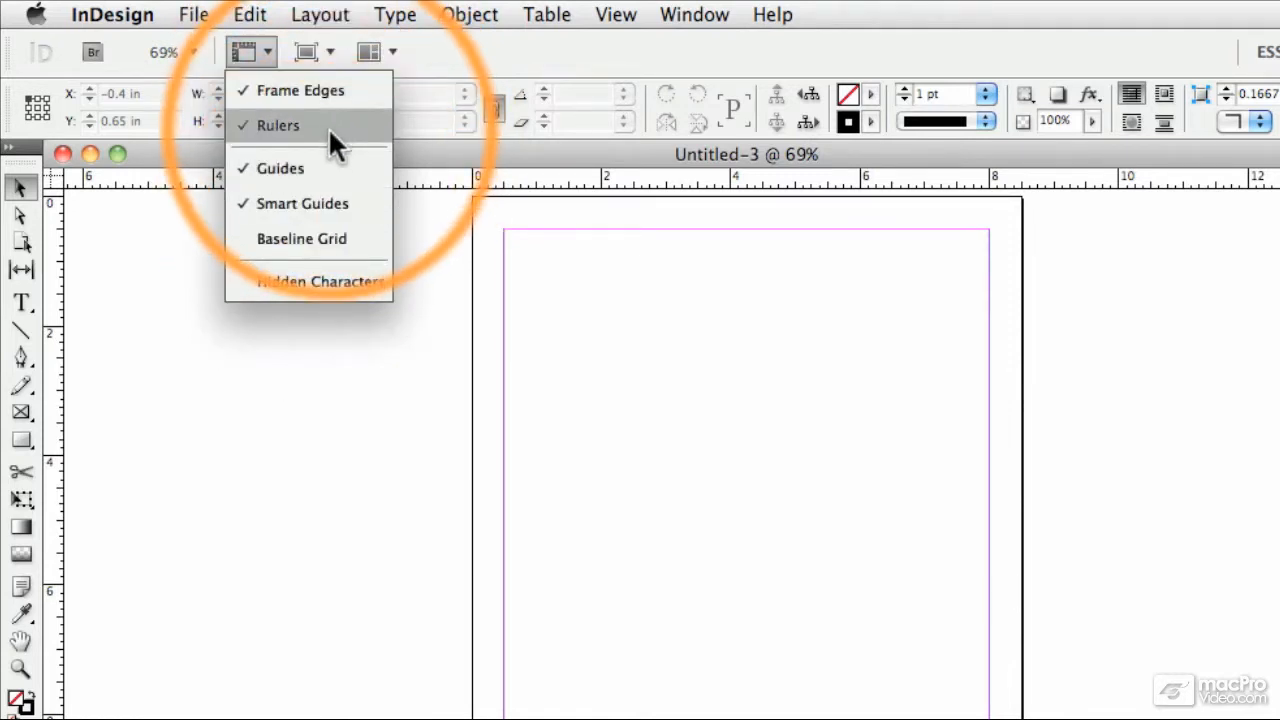
click(312, 52)
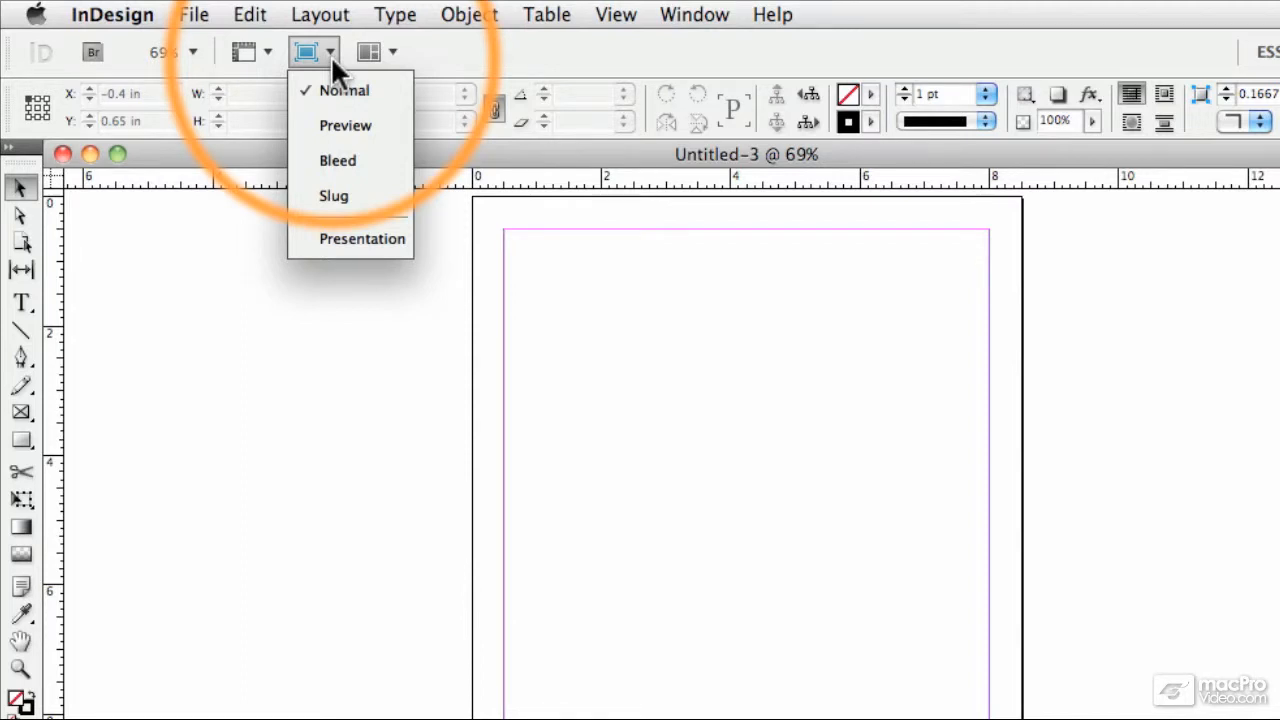
mouse_move(460, 60)
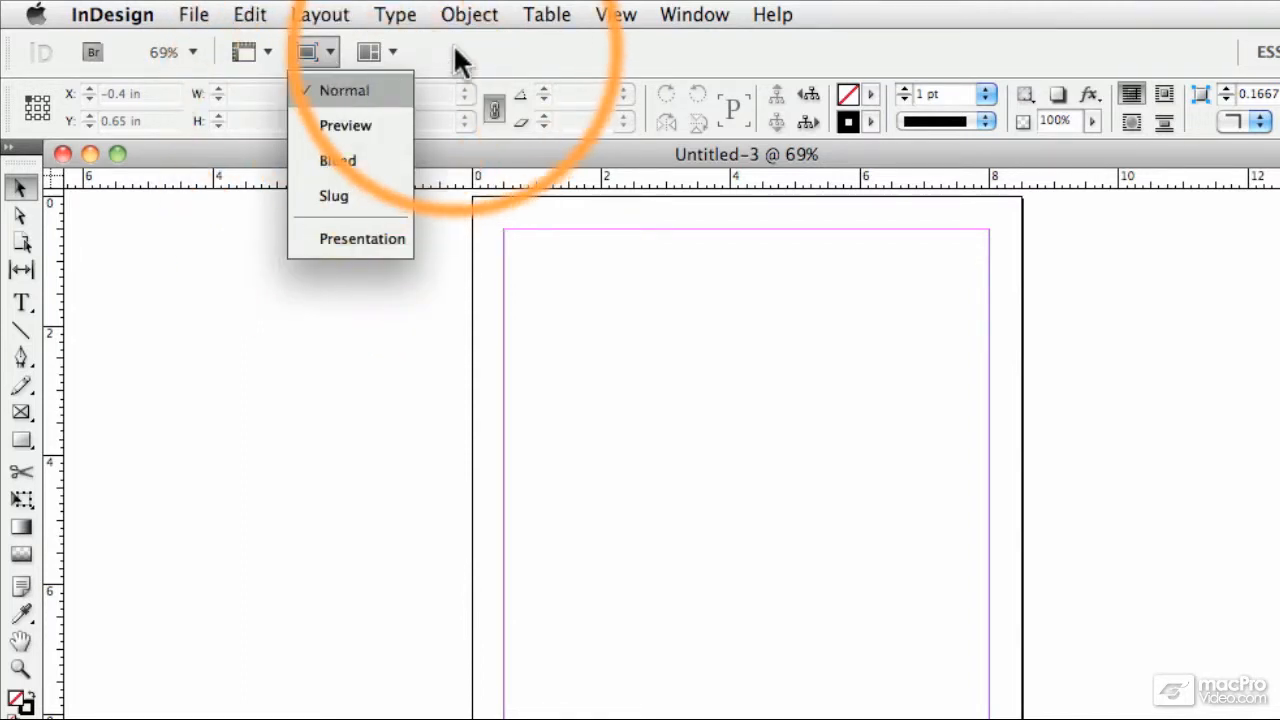
click(376, 52)
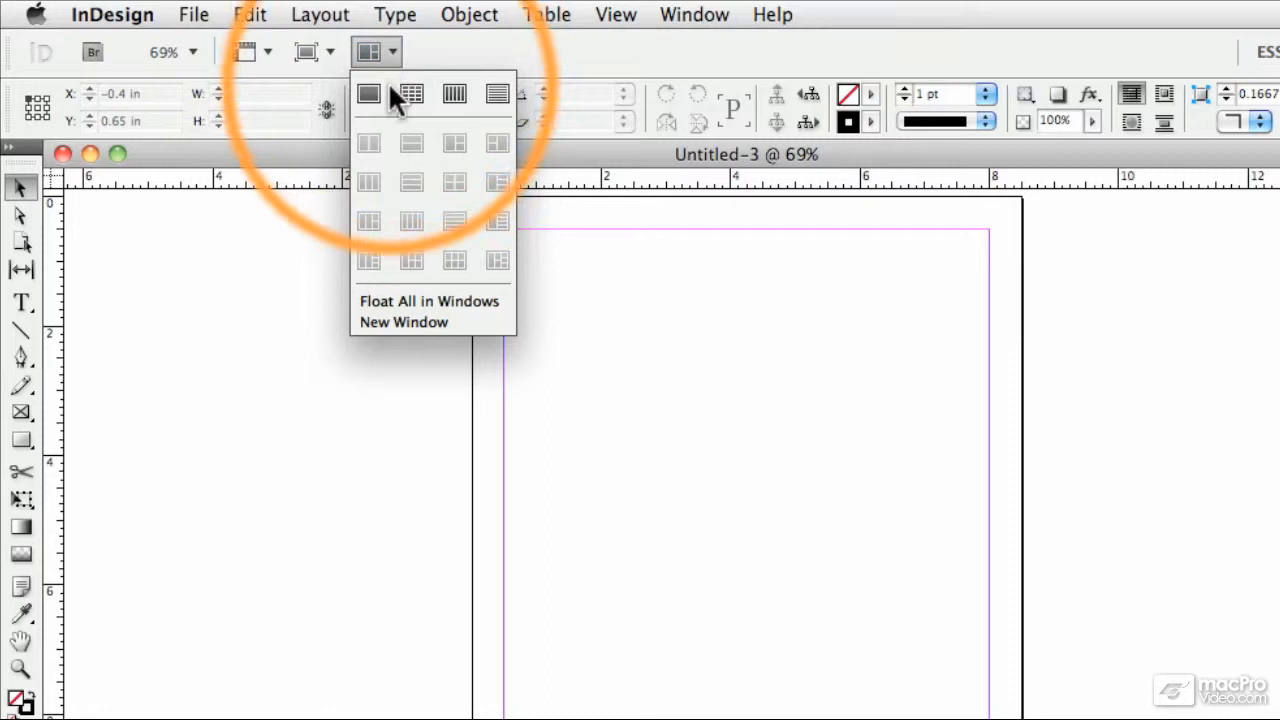
mouse_move(430, 300)
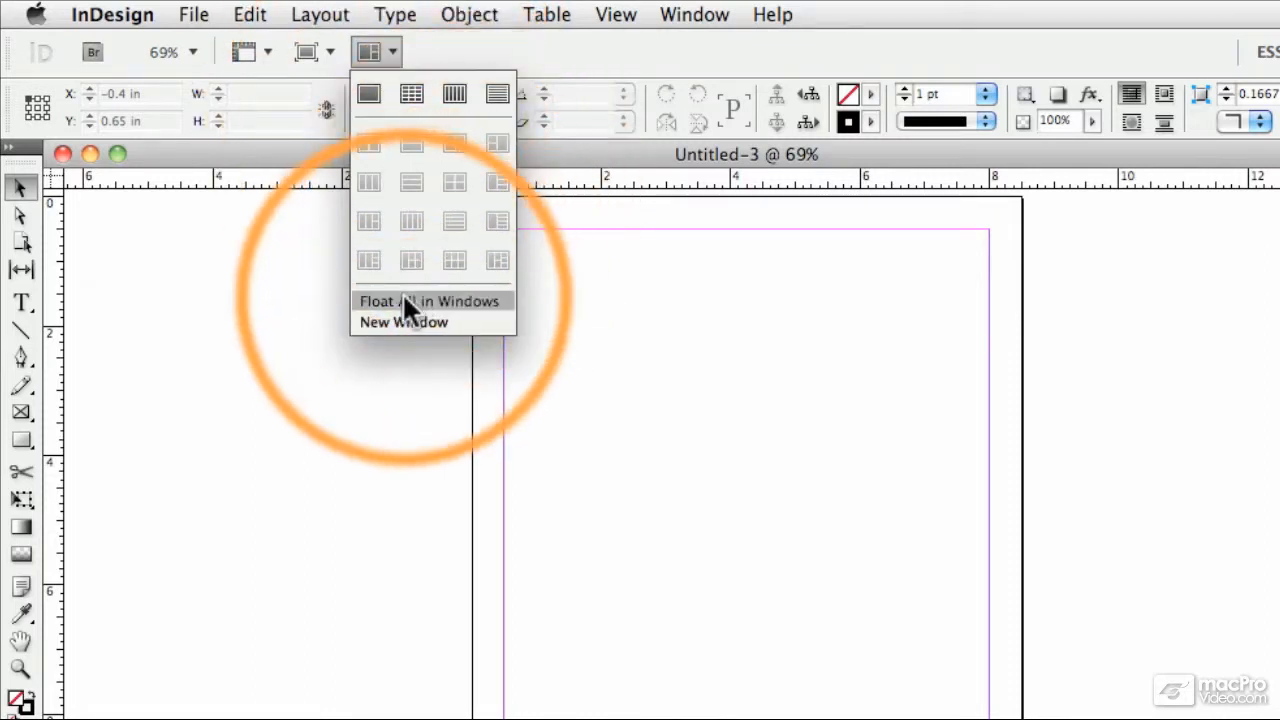
click(430, 300)
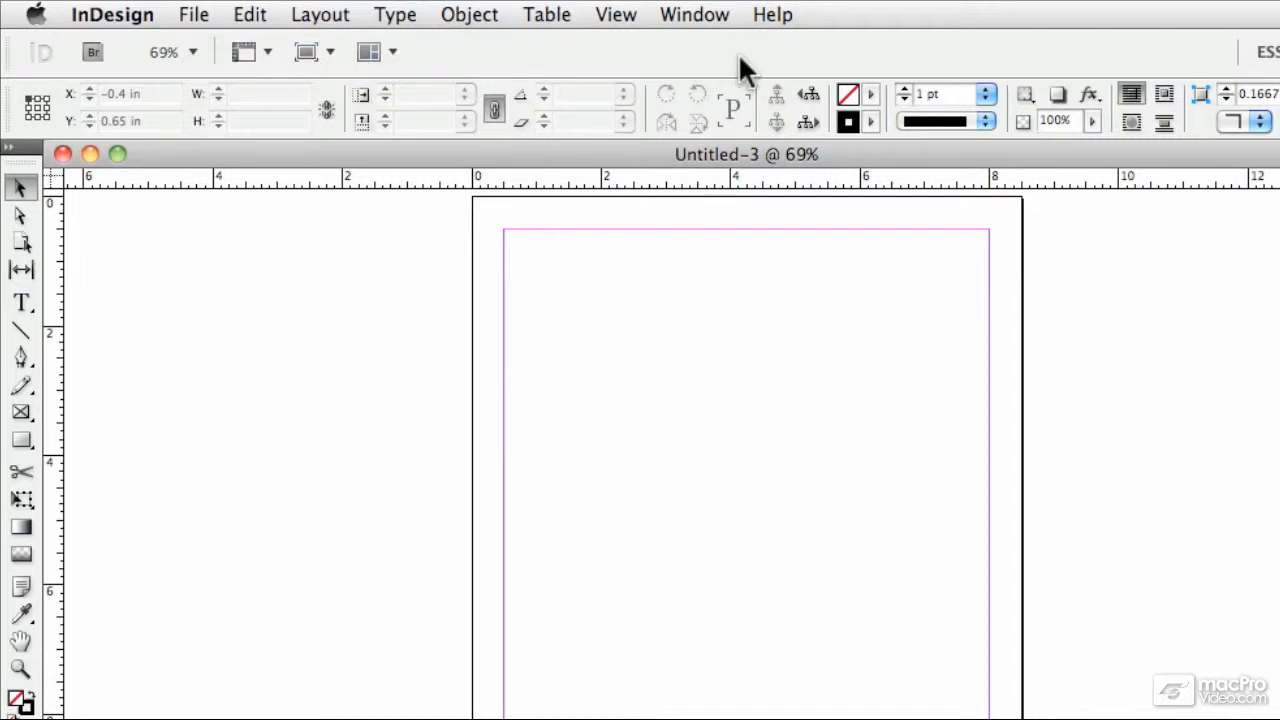
mouse_move(838, 68)
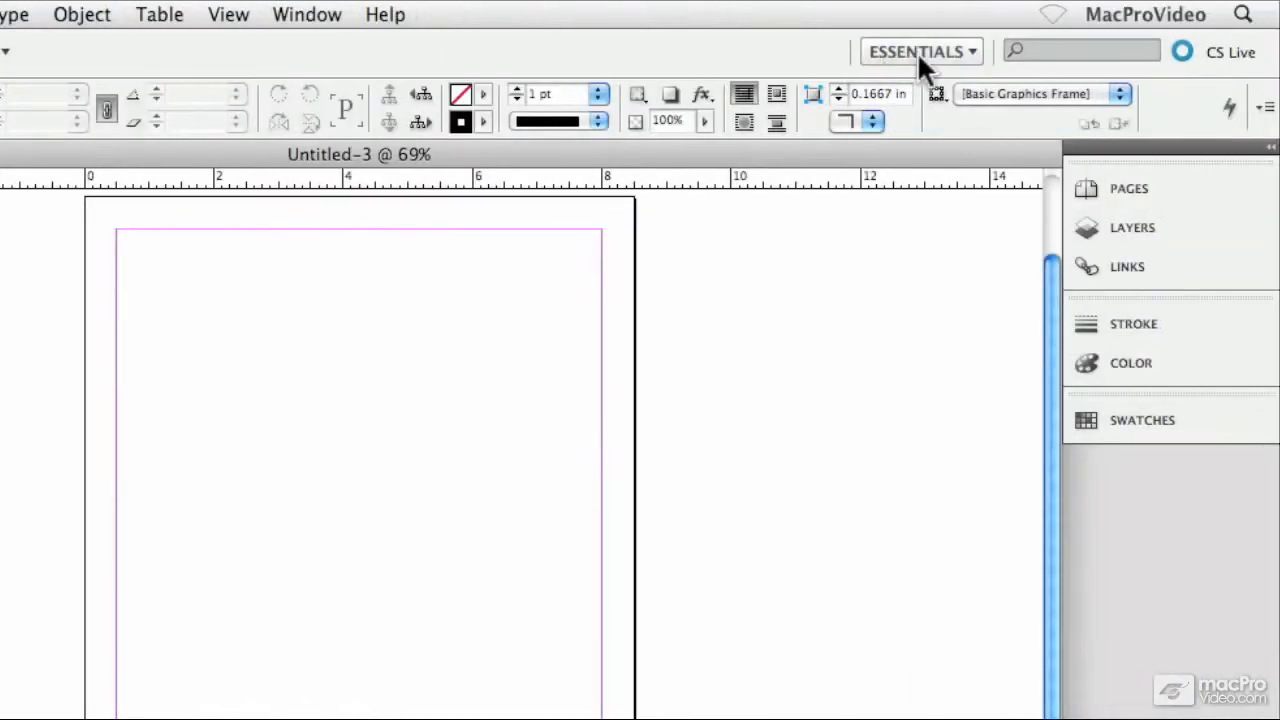
click(918, 52)
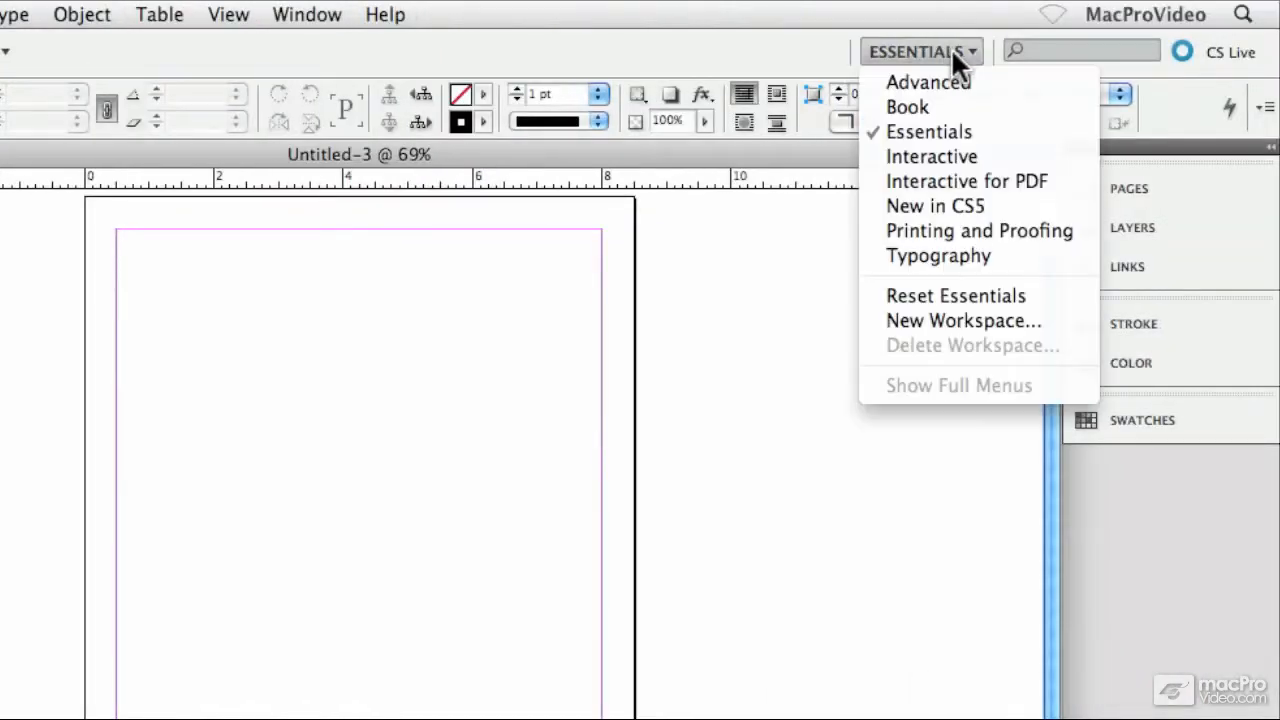
mouse_move(966, 180)
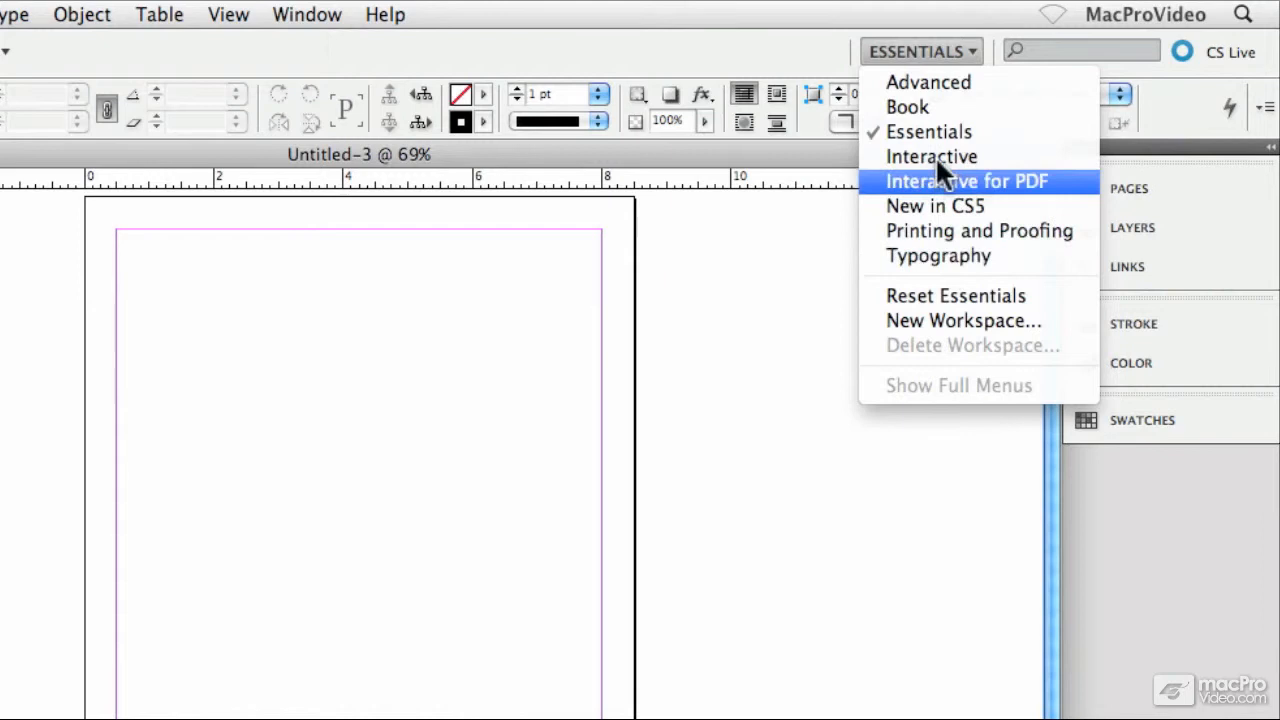
mouse_move(940, 256)
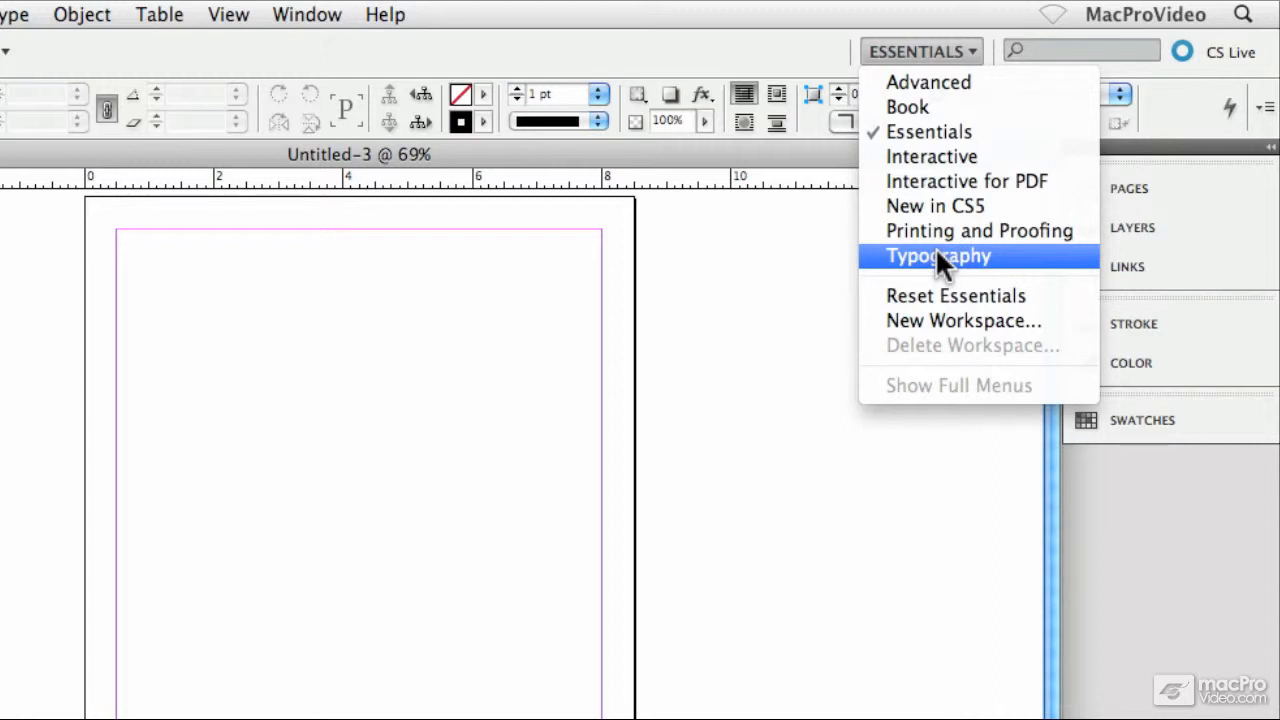
mouse_move(930, 156)
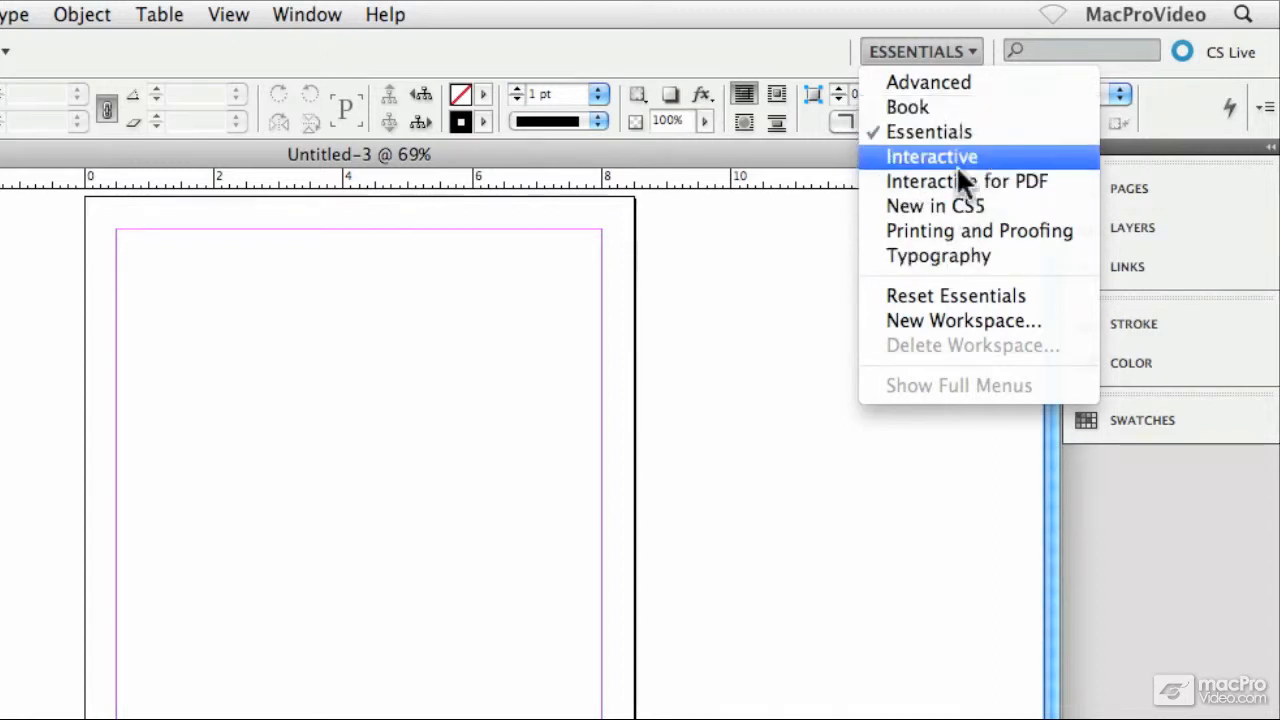
mouse_move(936, 248)
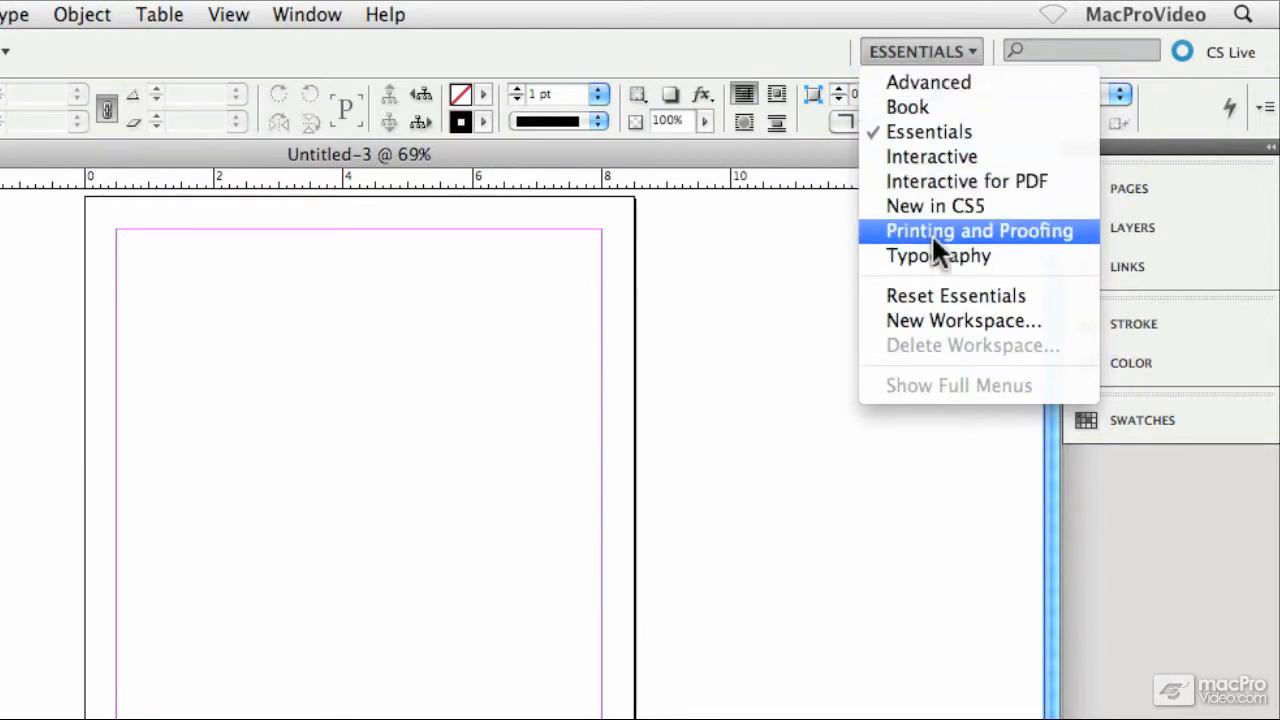
mouse_move(908, 108)
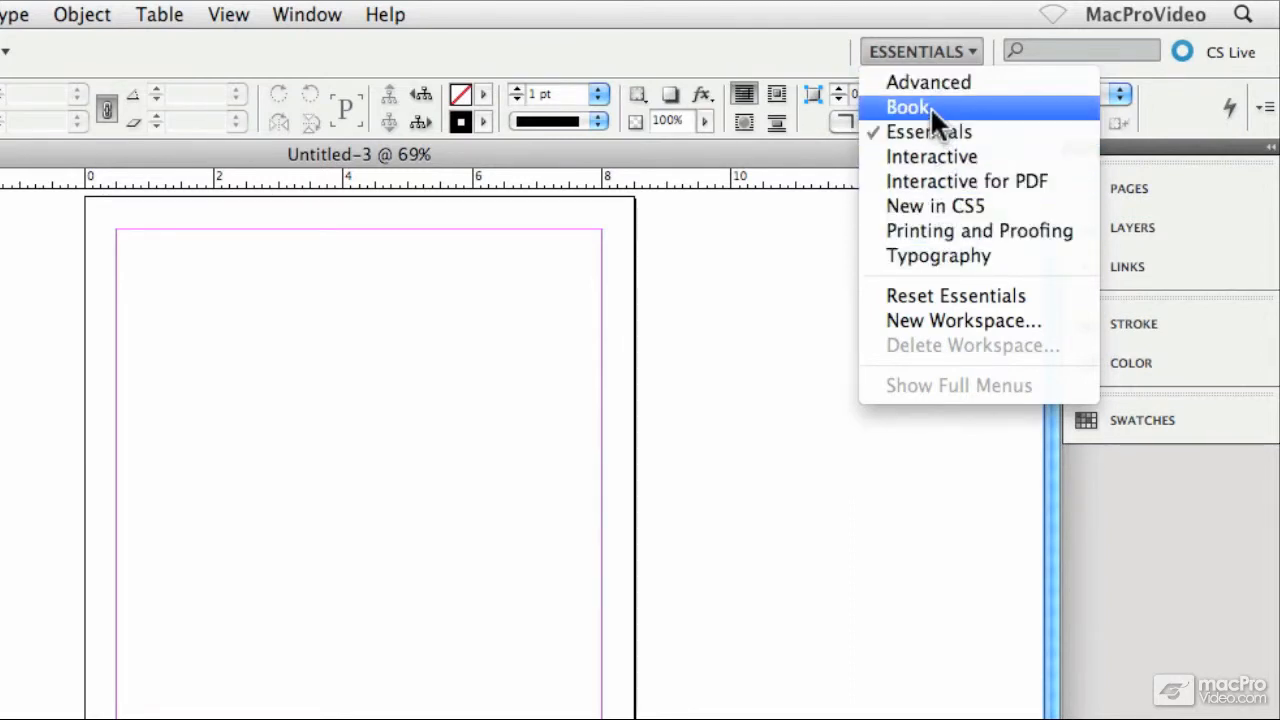
mouse_move(948, 248)
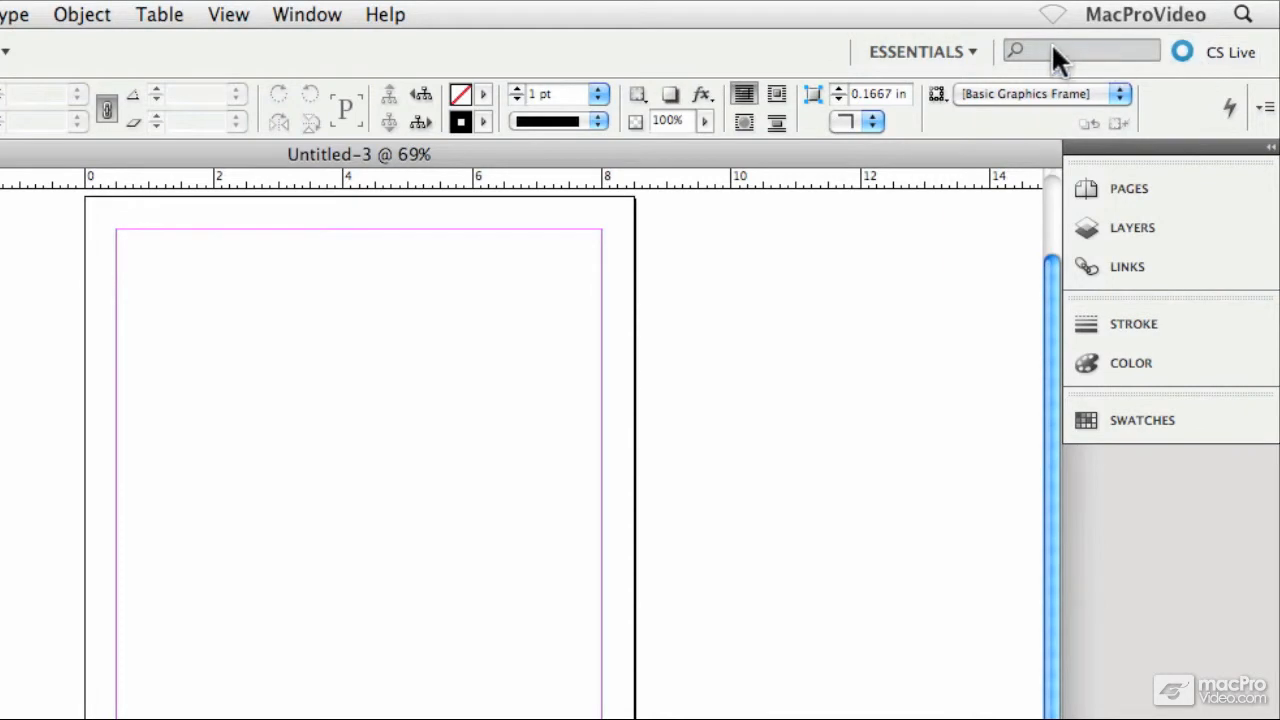
mouse_move(736, 56)
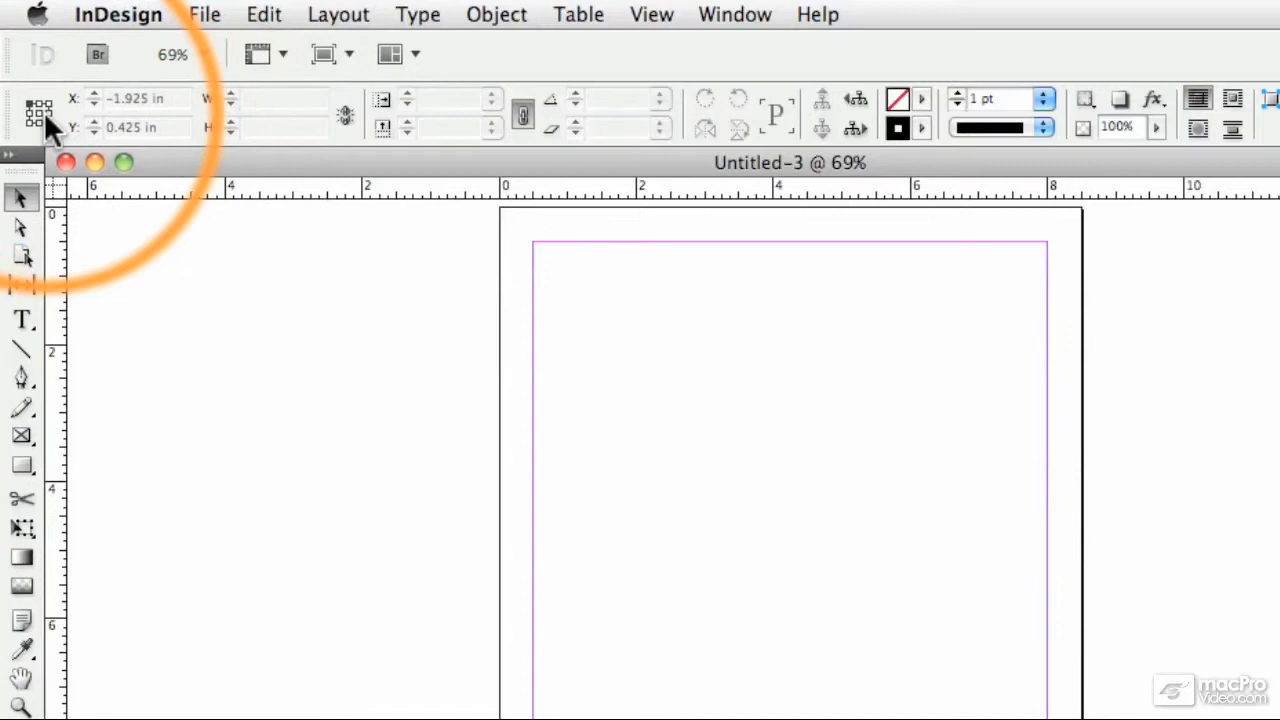
mouse_move(800, 130)
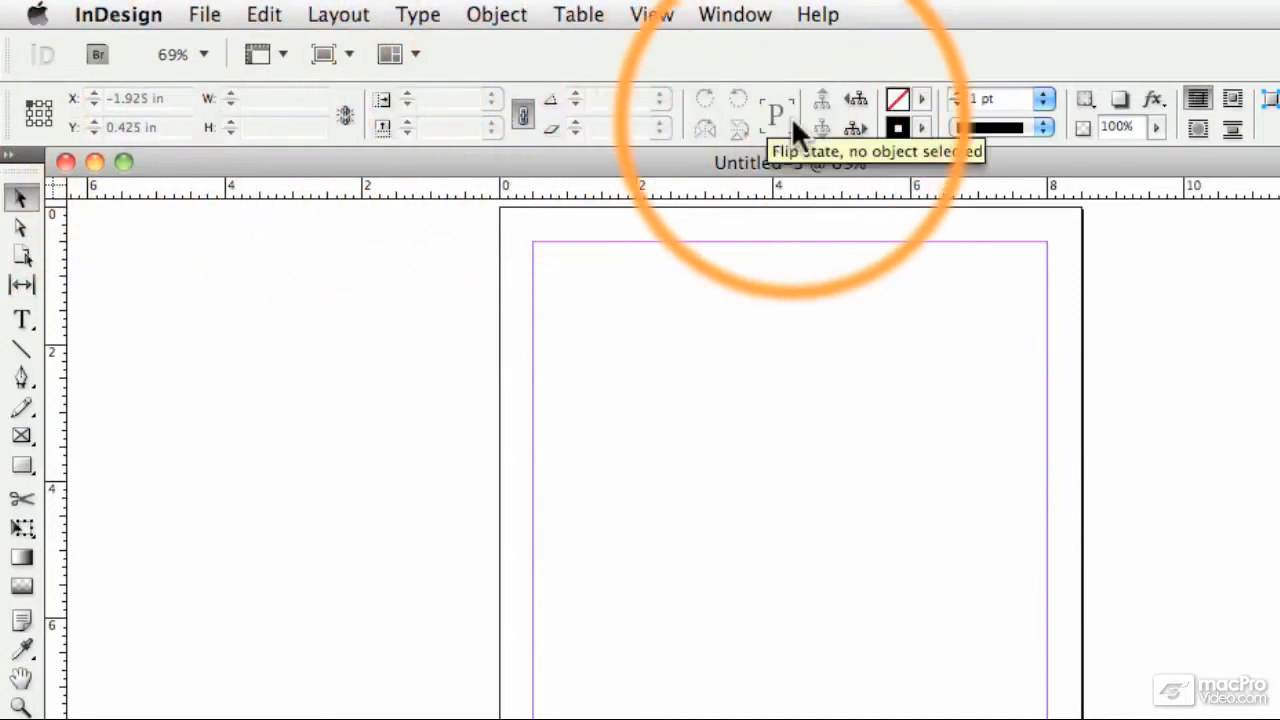
mouse_move(1210, 120)
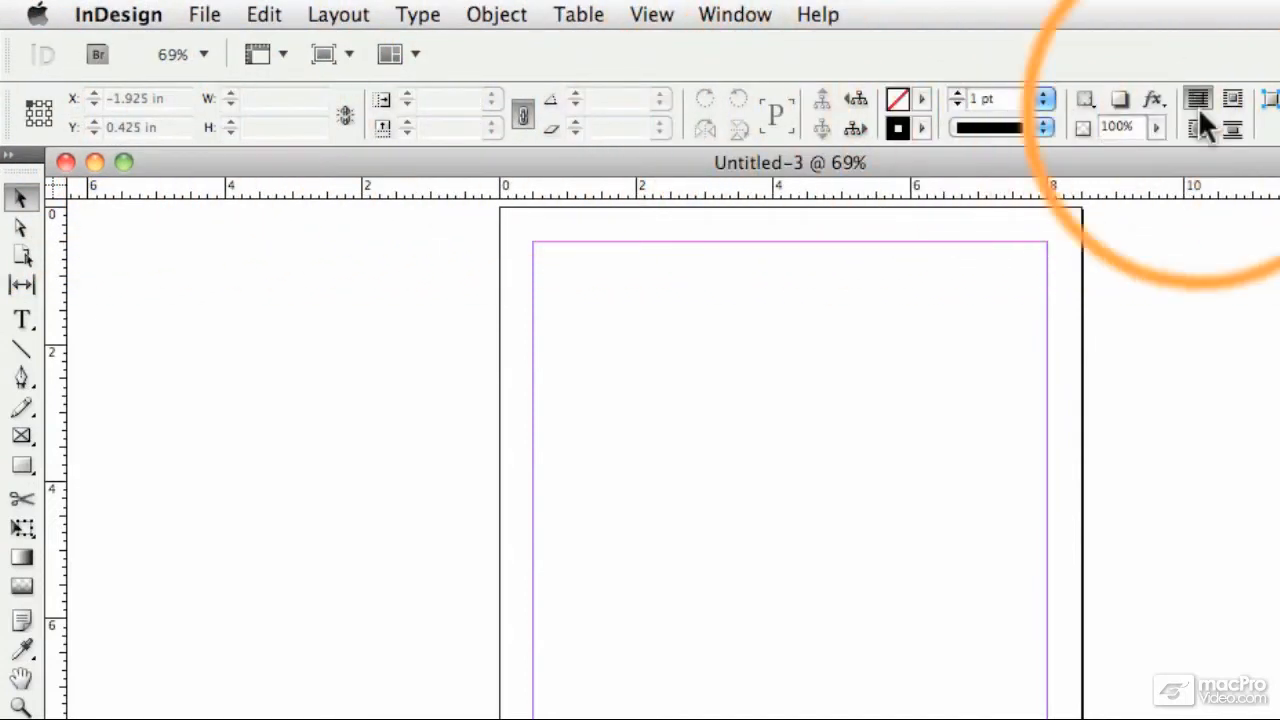
mouse_move(180, 120)
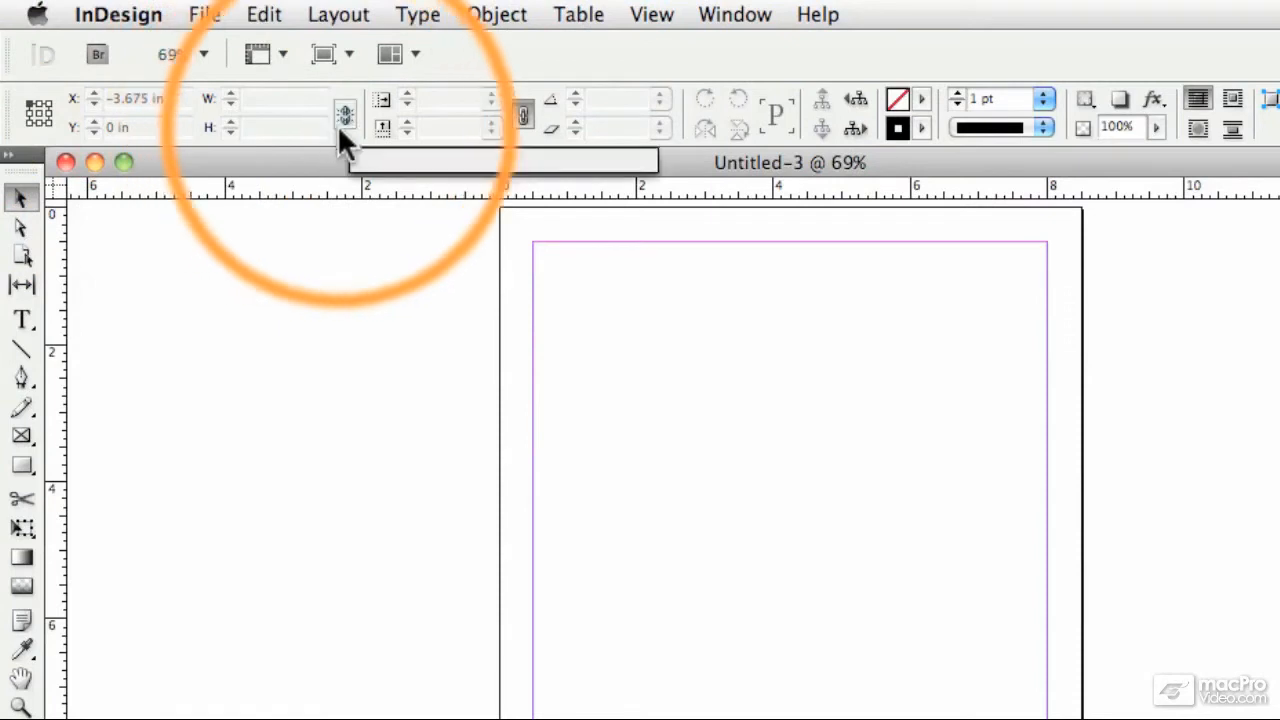
mouse_move(716, 114)
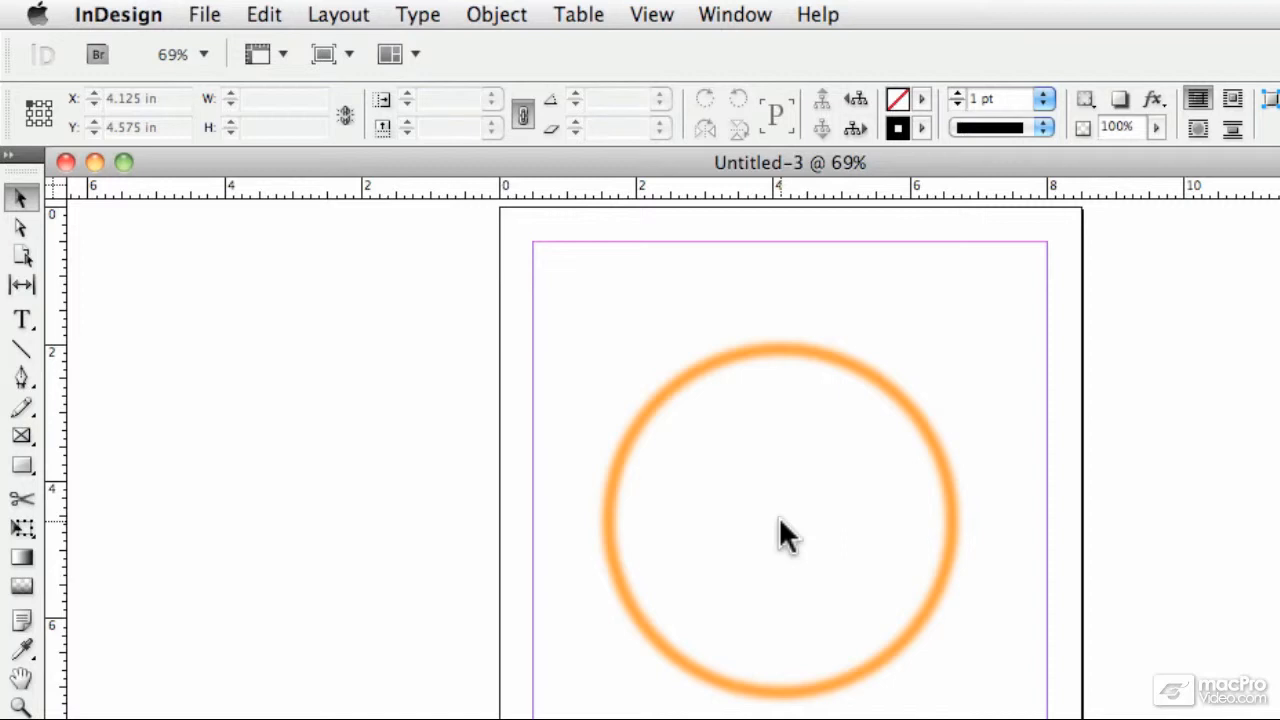
drag(784, 536, 650, 304)
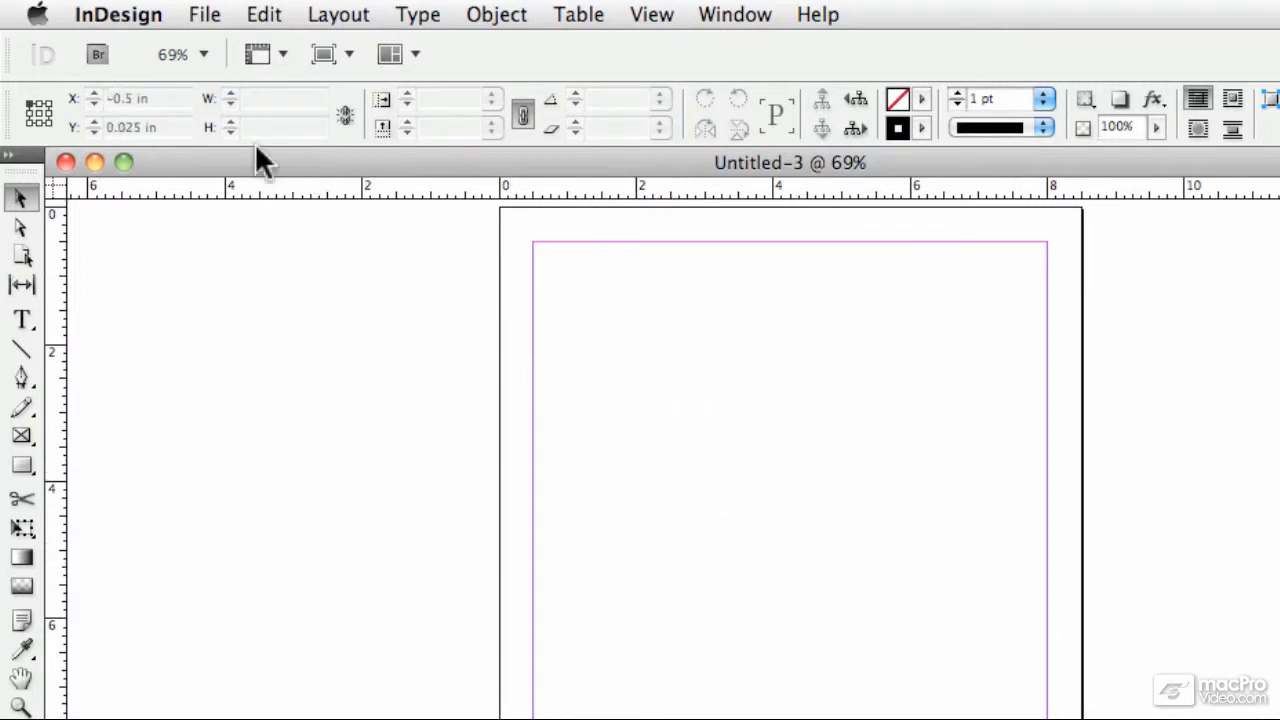
mouse_move(844, 128)
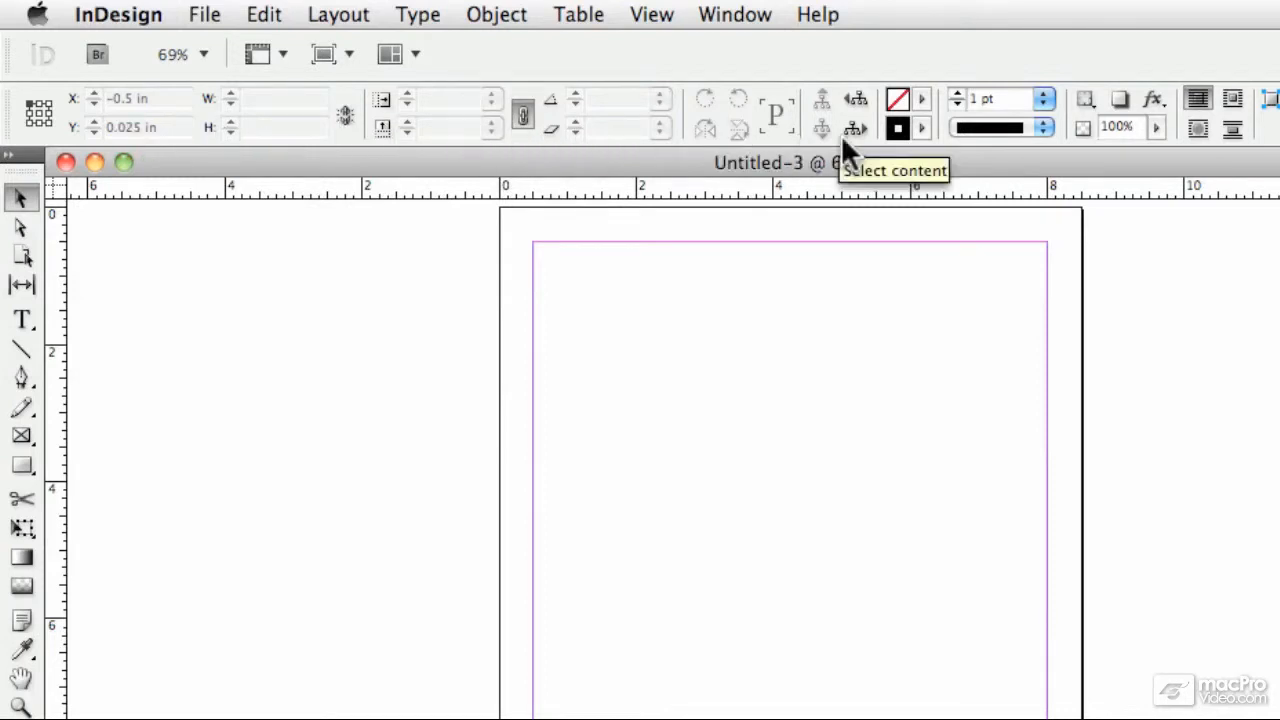
mouse_move(970, 140)
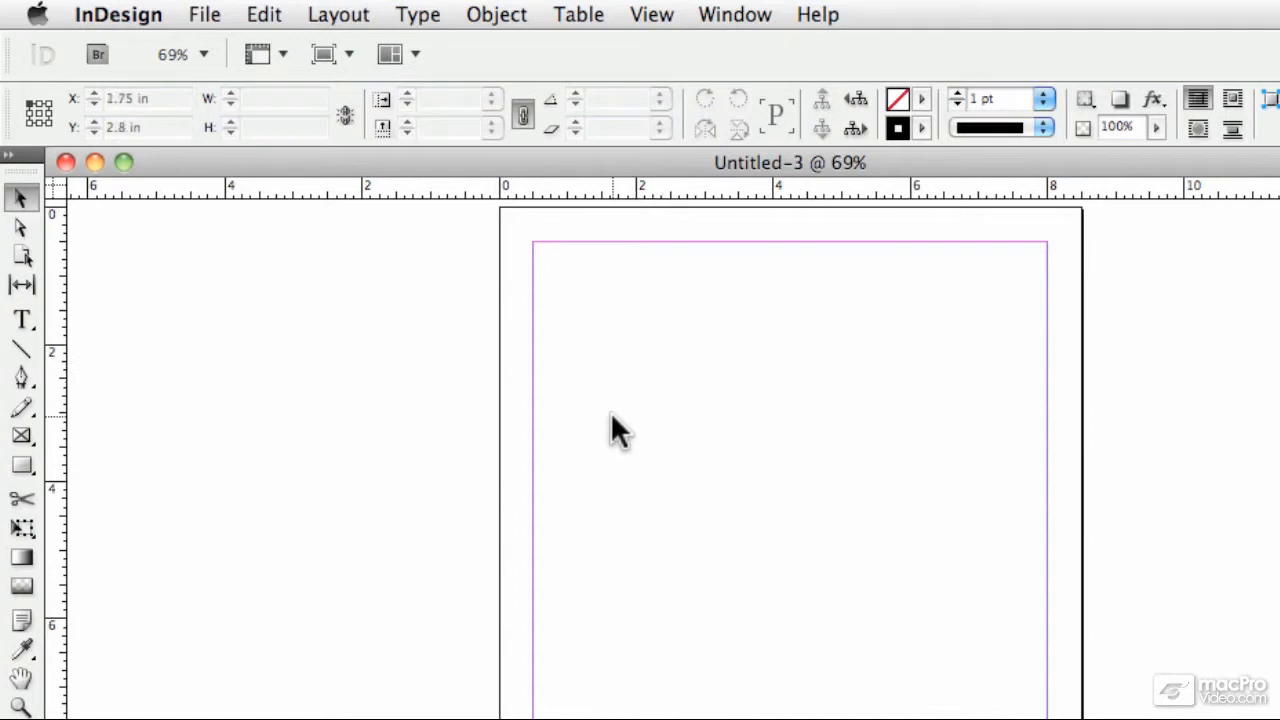
mouse_move(770, 476)
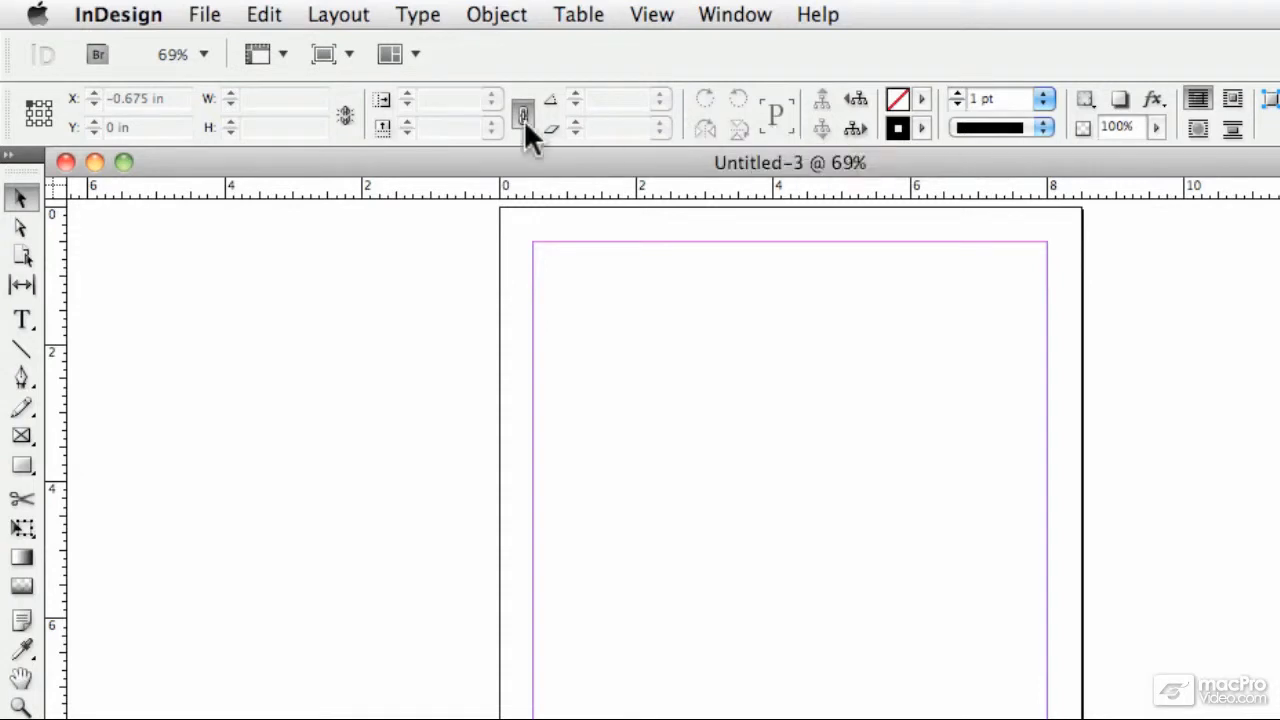
mouse_move(696, 130)
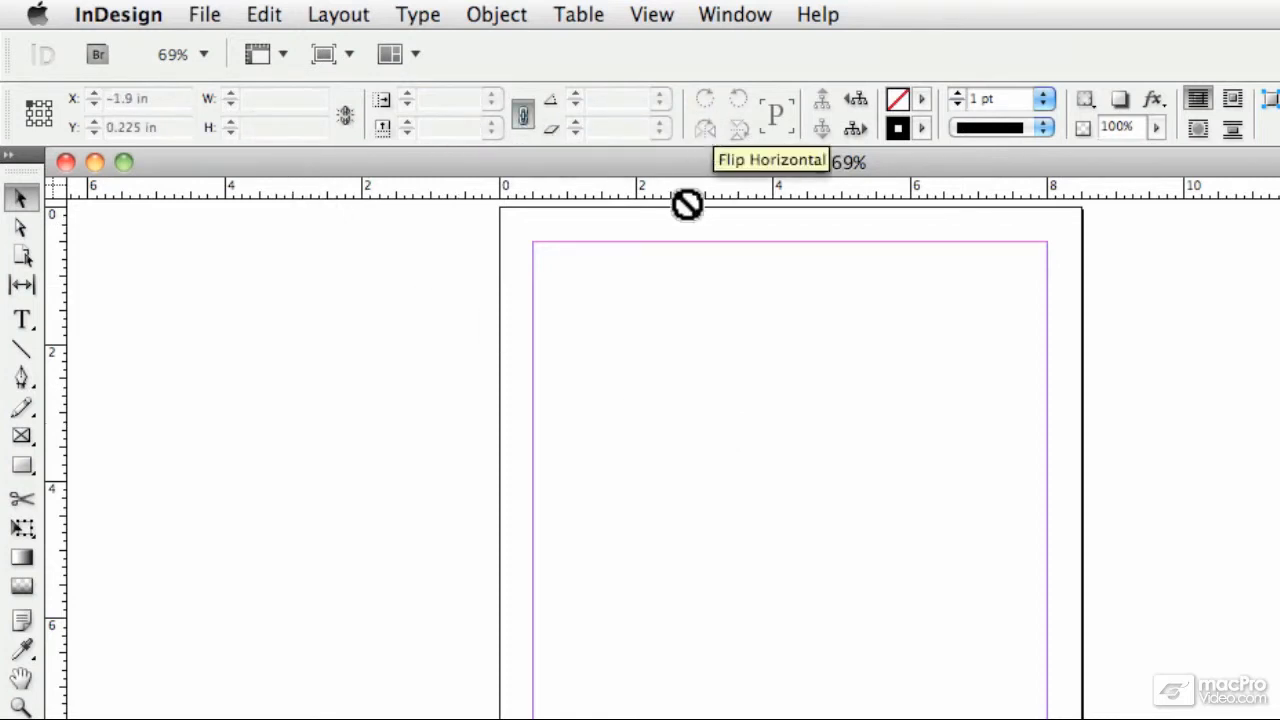
mouse_move(576, 310)
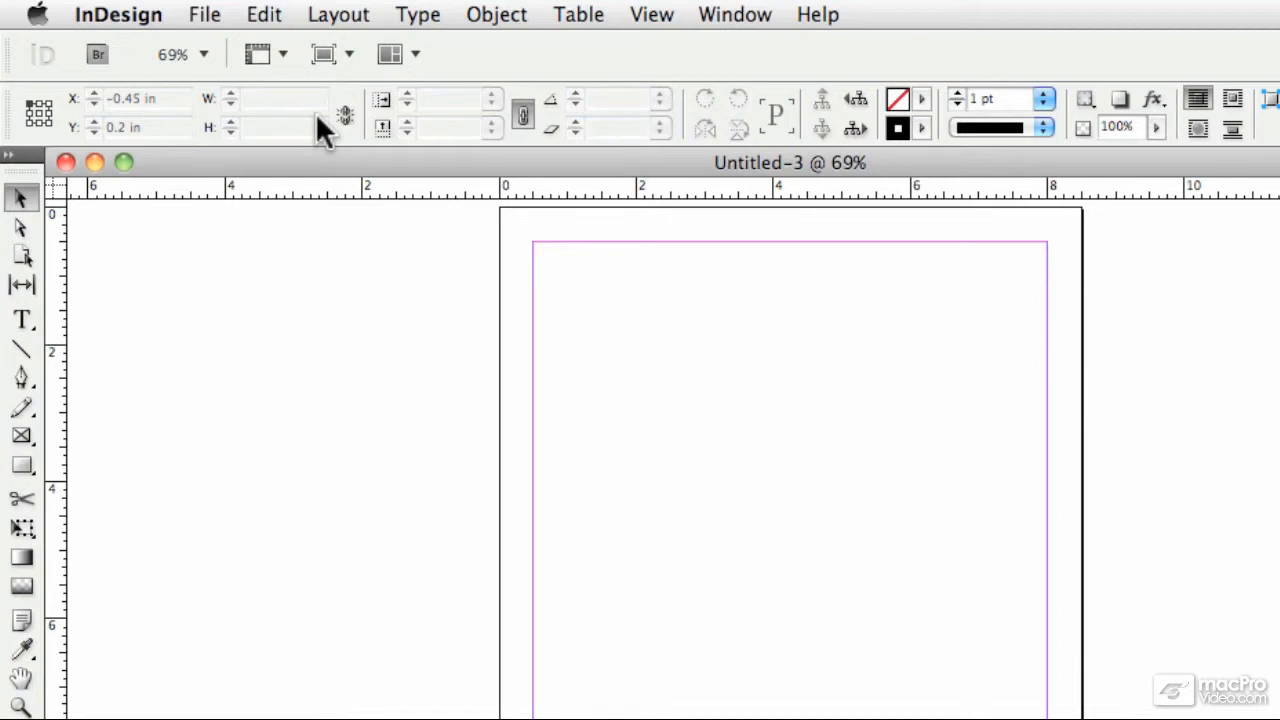
mouse_move(170, 110)
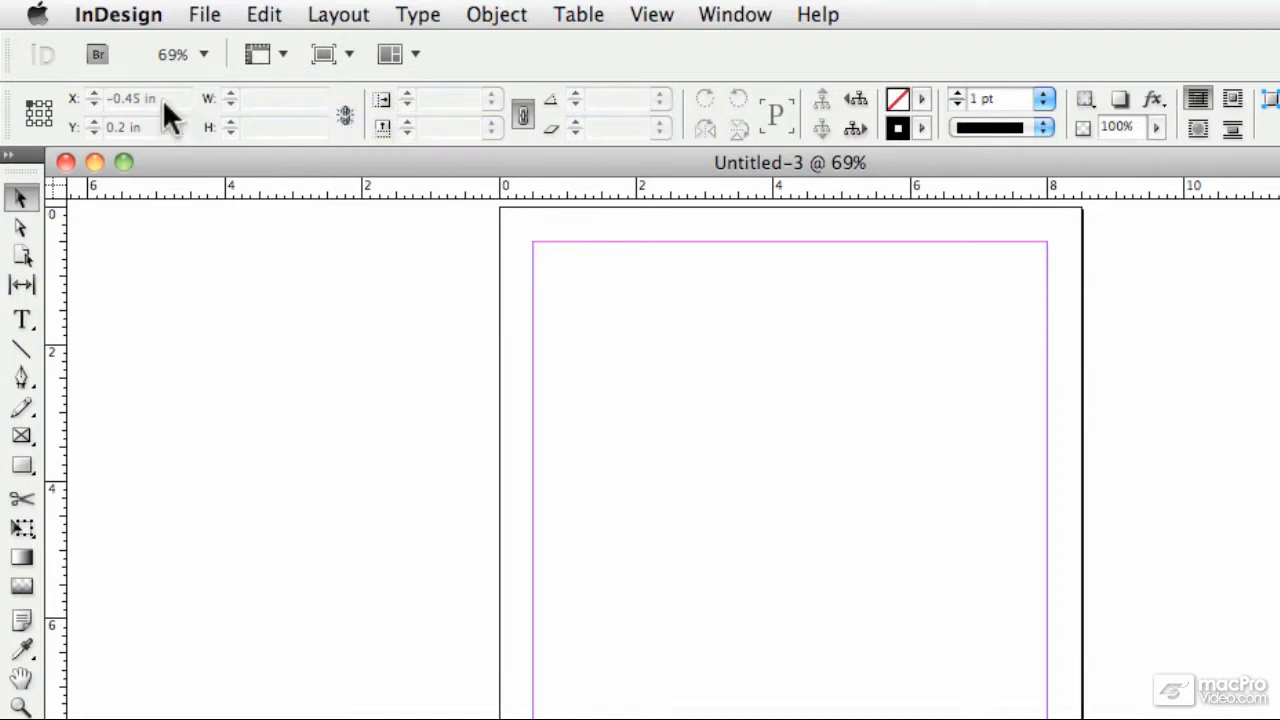
mouse_move(580, 176)
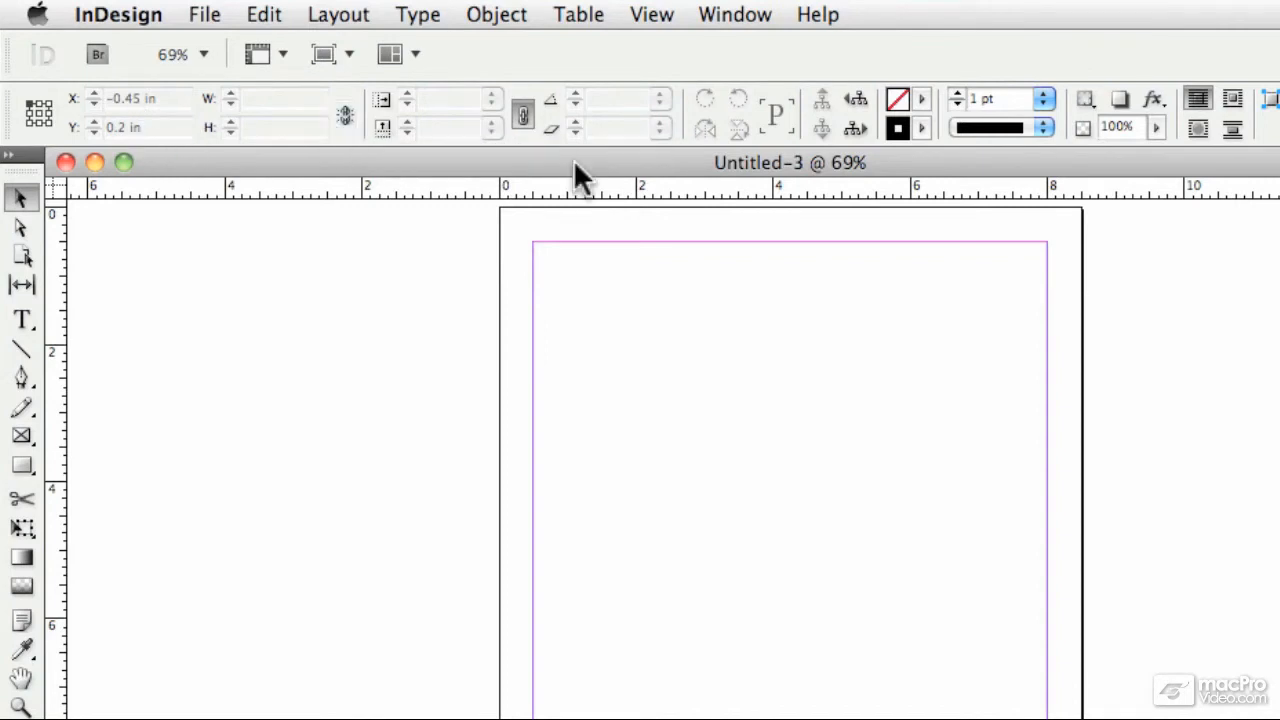
mouse_move(740, 130)
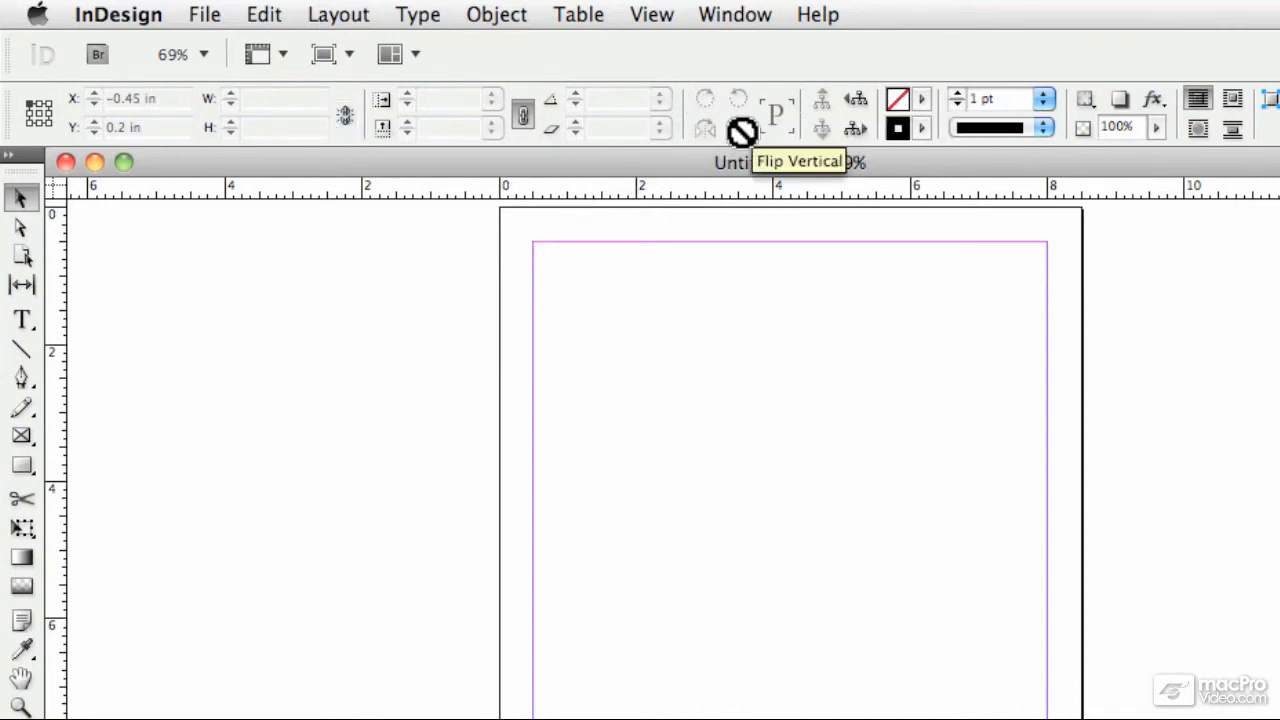
mouse_move(964, 140)
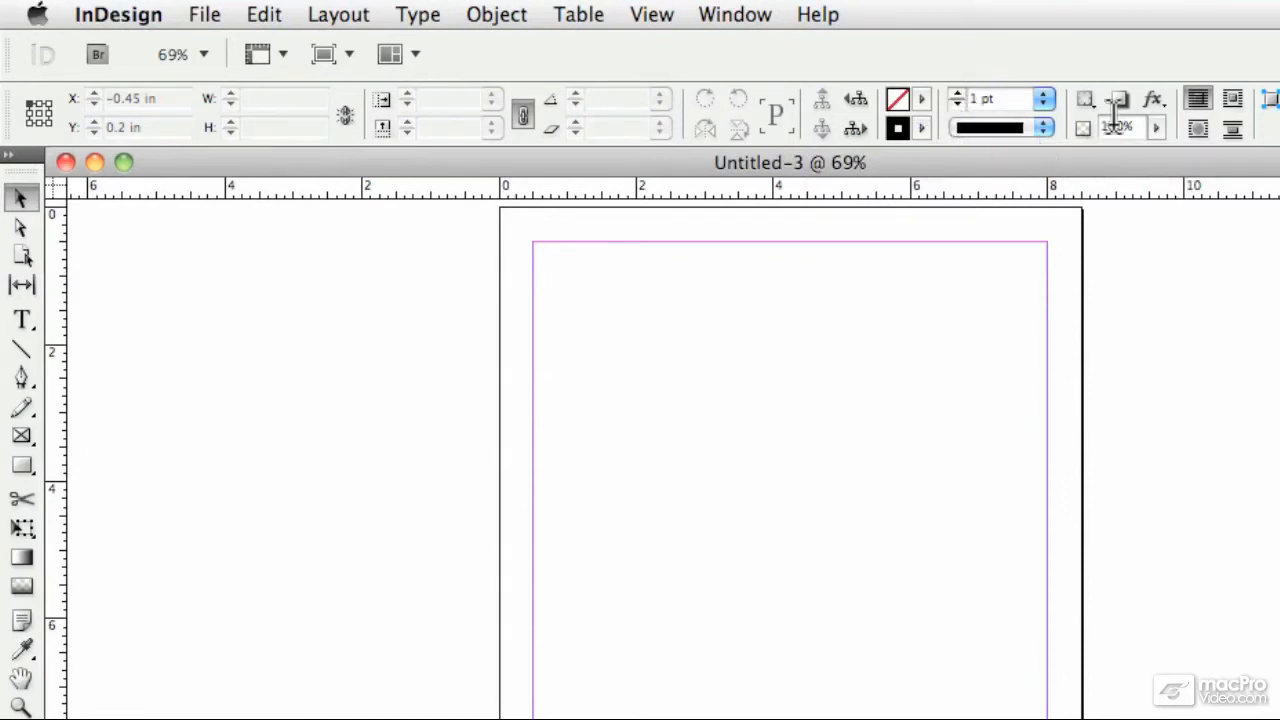
mouse_move(1024, 264)
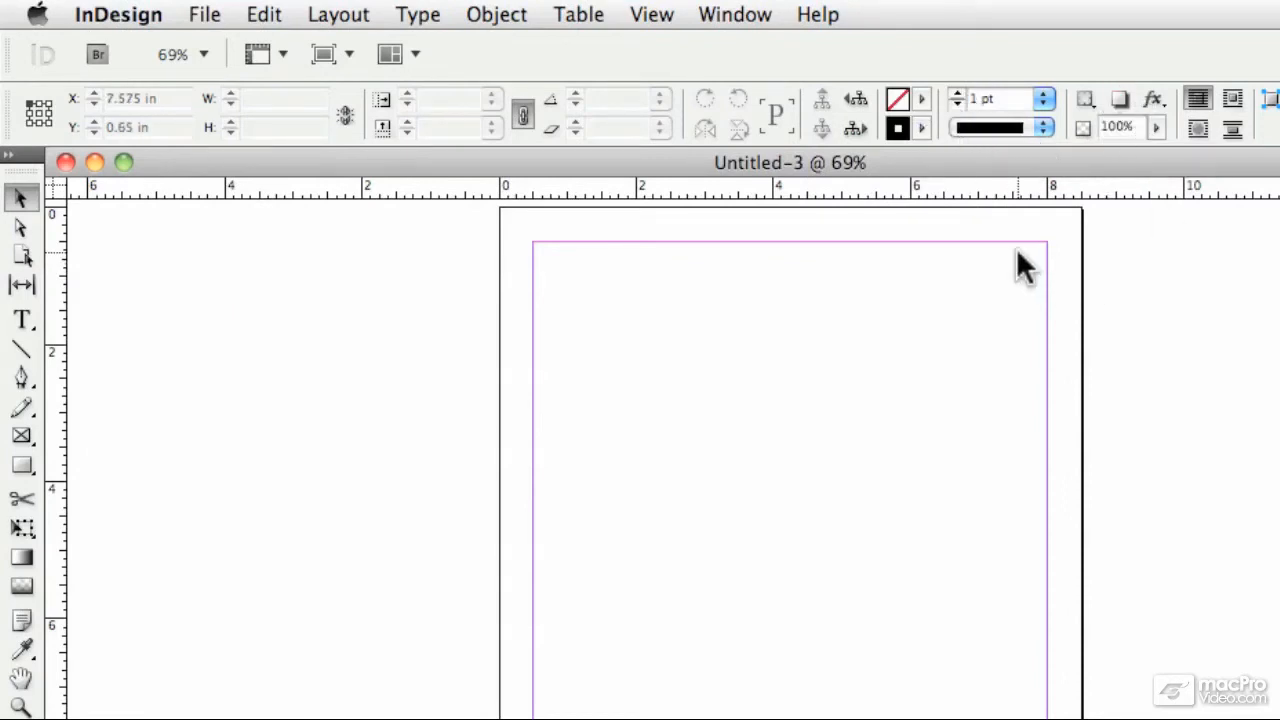